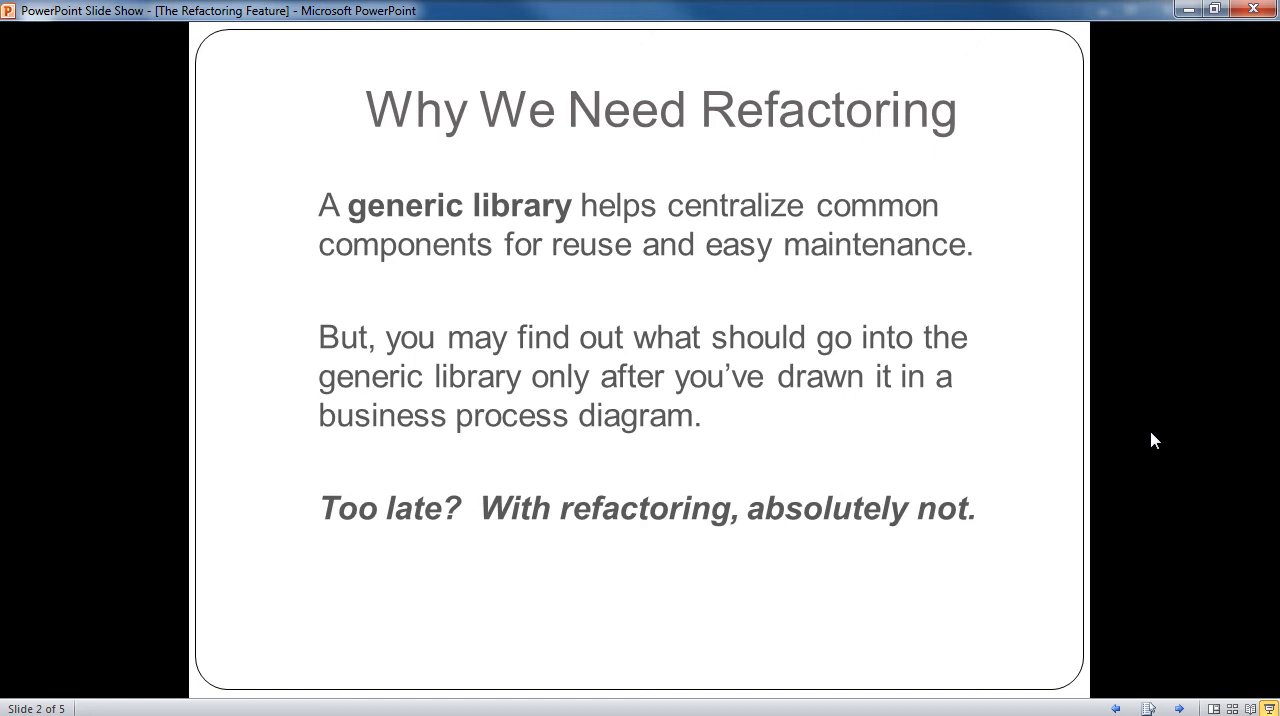
- Advance the slide show to slide 3, Refactoring Example
{"action": "key", "text": "Right"}
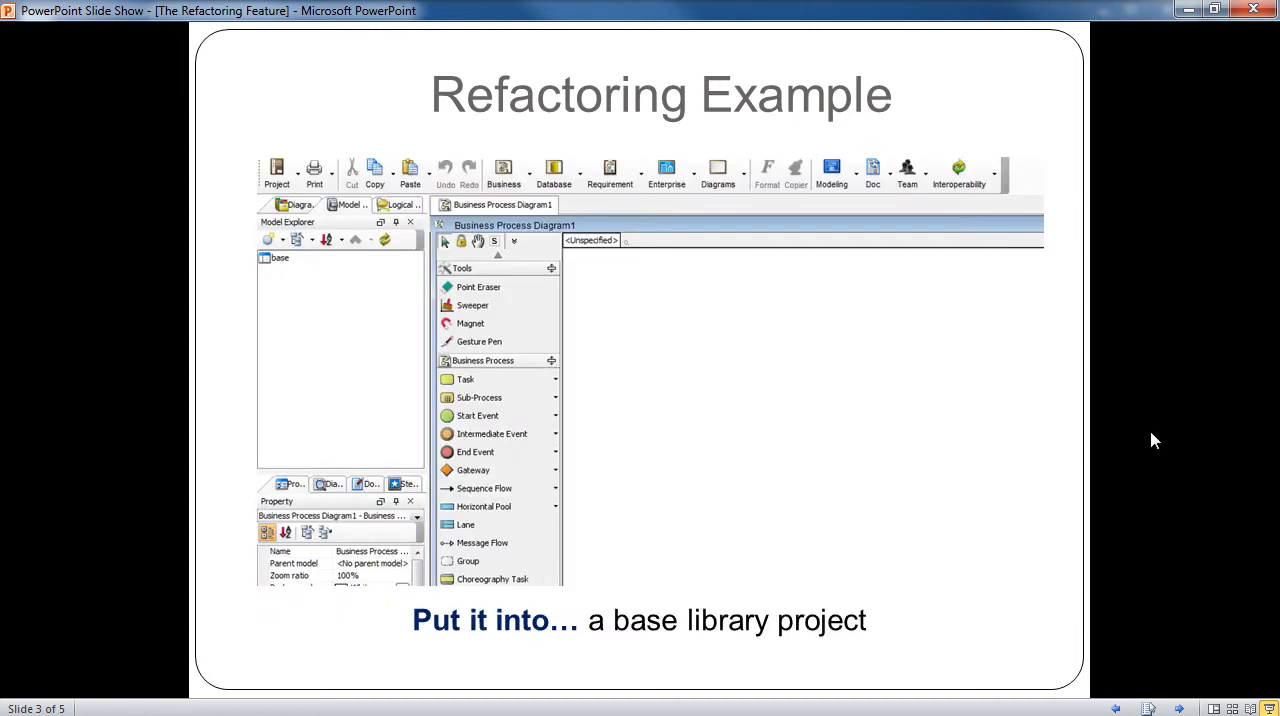
- Leave the slide show to reveal the FireSafetyDepartment diagram with Supervisor and Inspector tasks
{"action": "key", "text": "Right"}
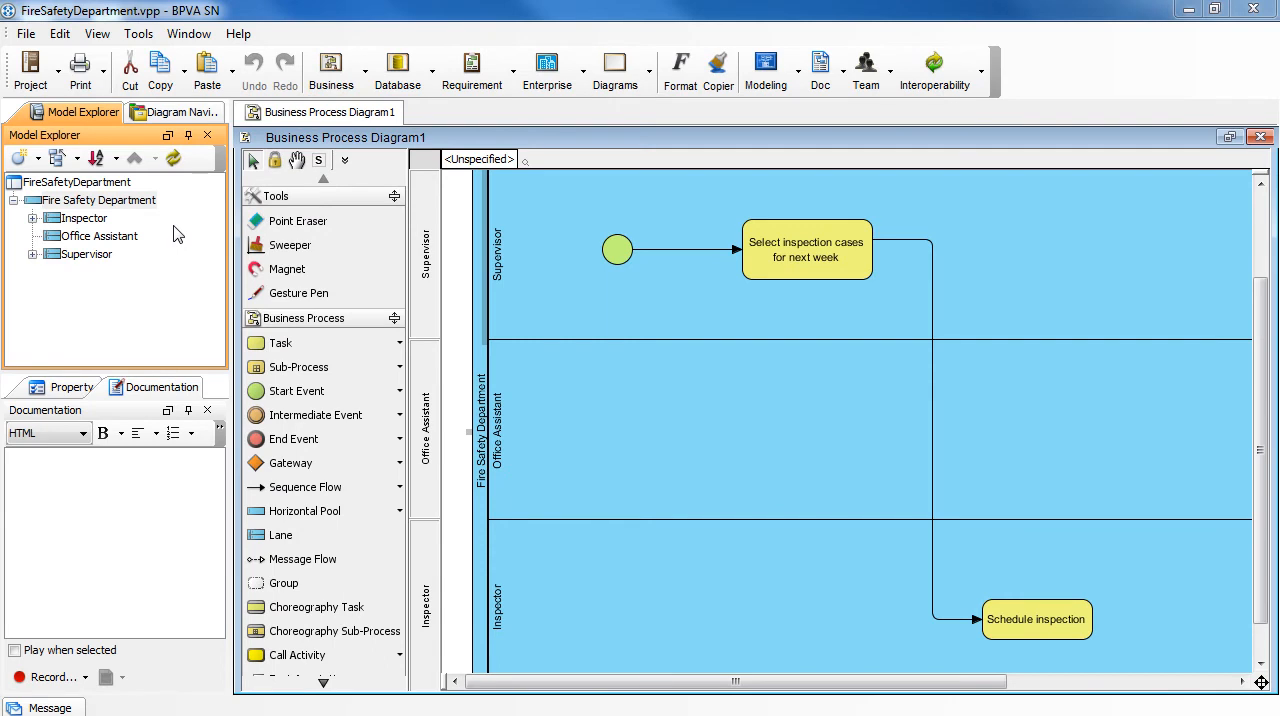
- Add base.vpp as a dependent project of FireSafetyDepartment via Manage Dependent Project
{"action": "left_click", "coordinate": [99, 200]}
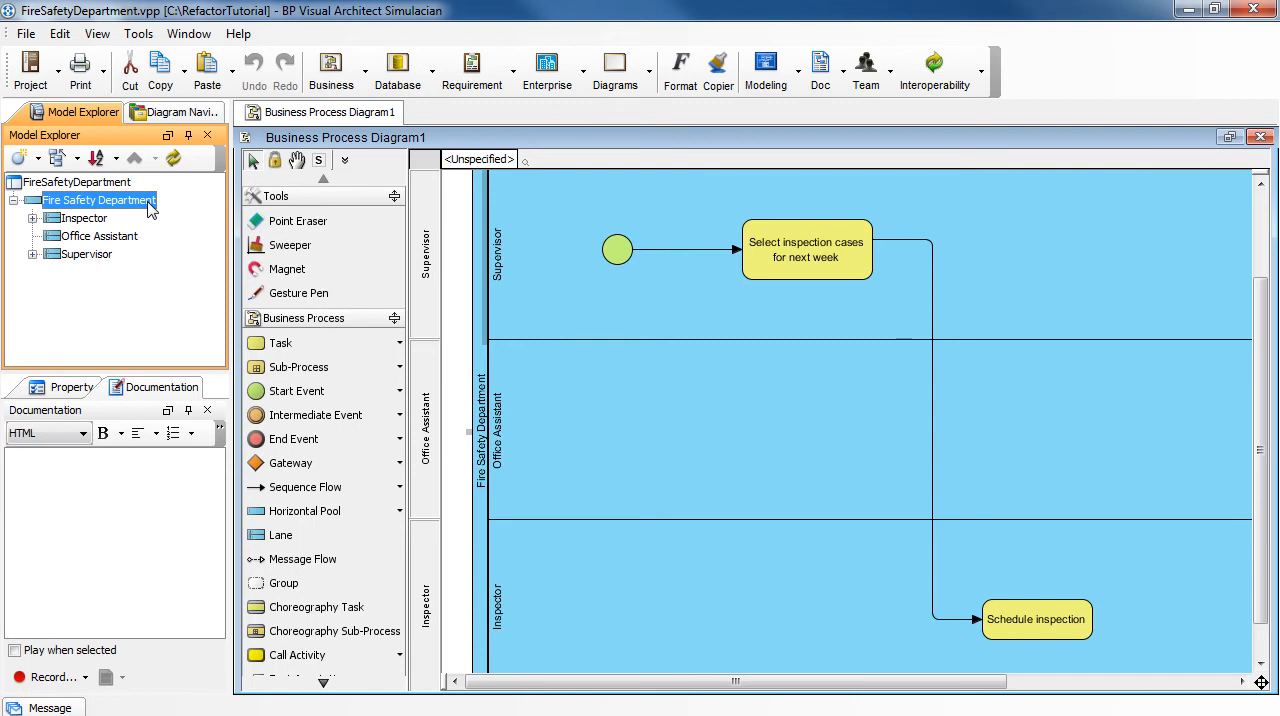
{"action": "right_click", "coordinate": [75, 182]}
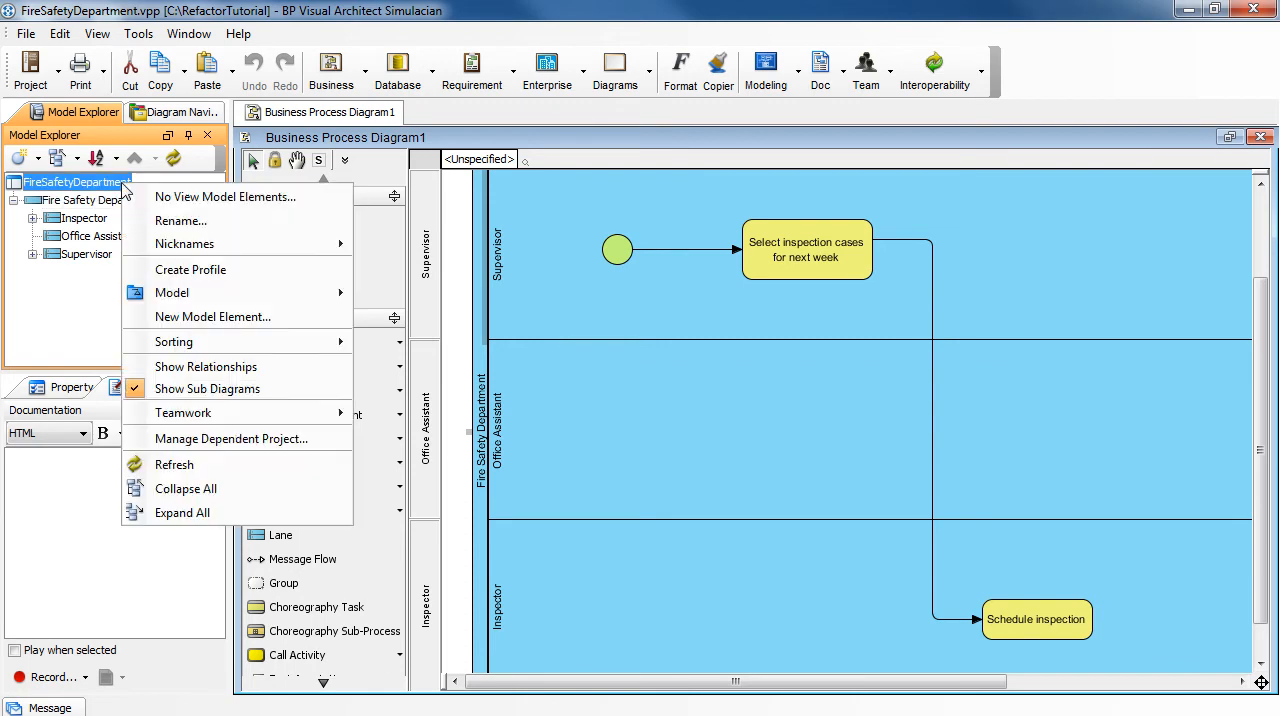
{"action": "mouse_move", "coordinate": [231, 439]}
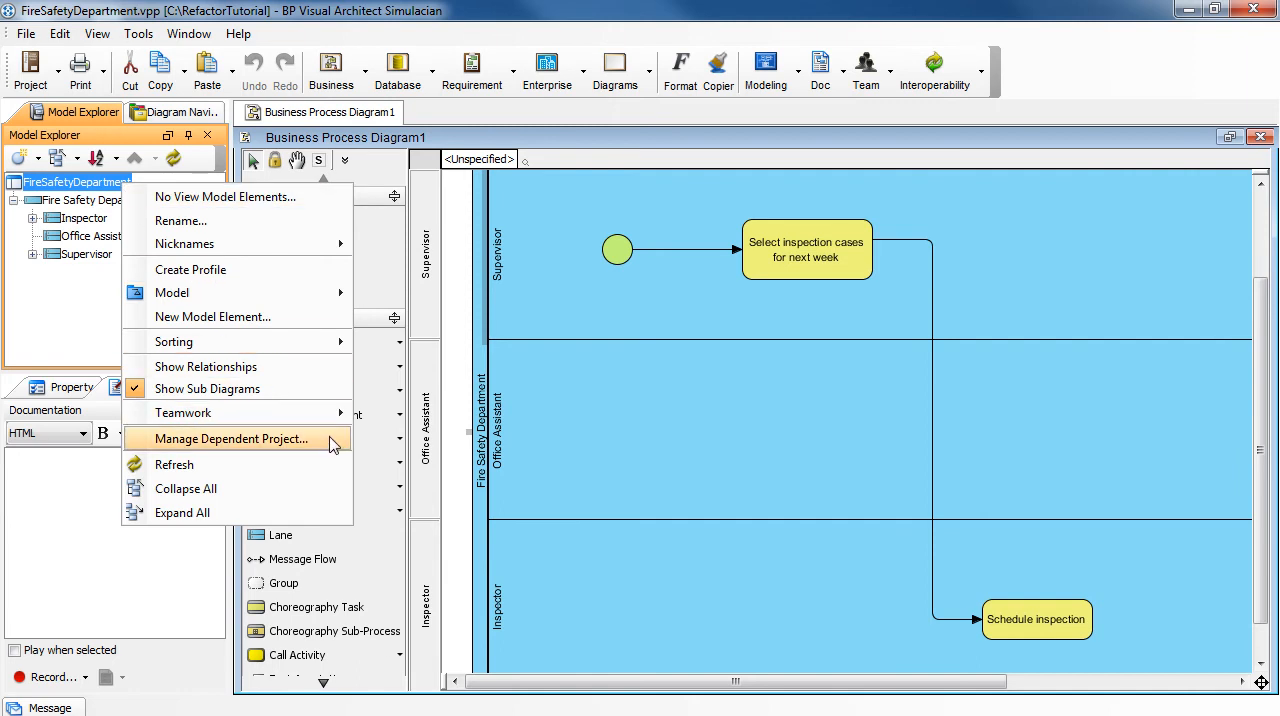
{"action": "left_click", "coordinate": [232, 439]}
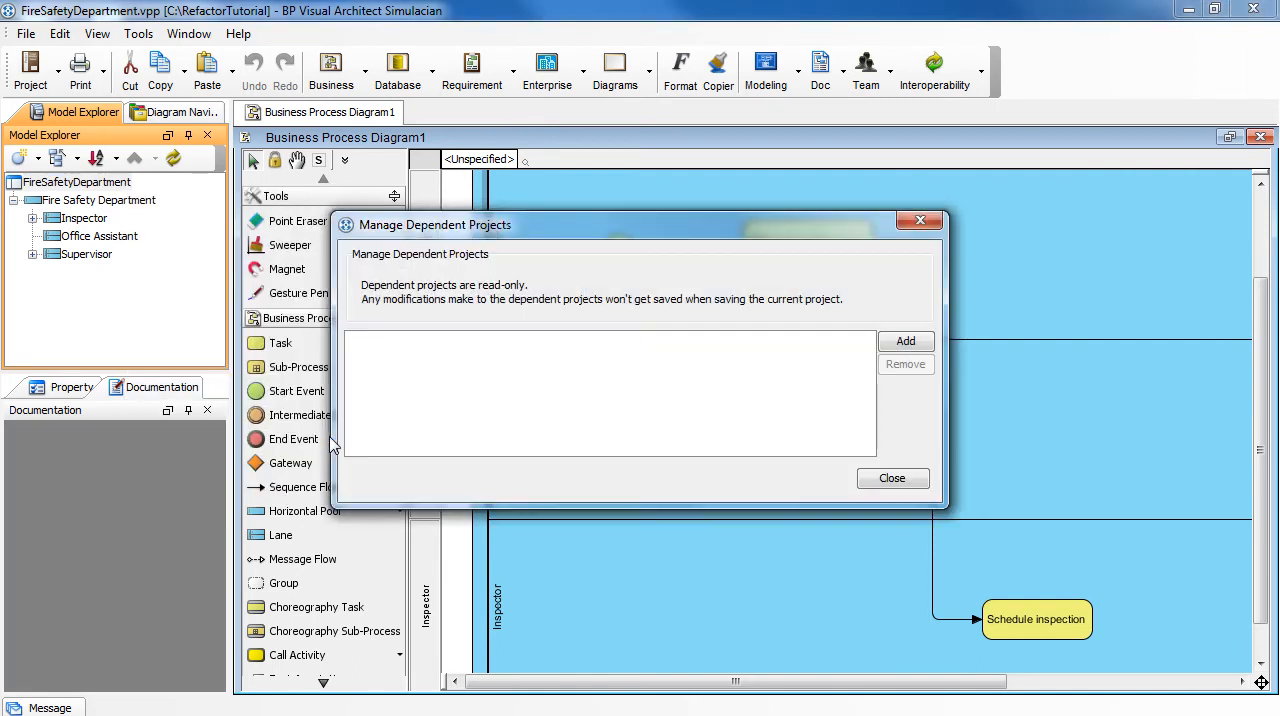
{"action": "mouse_move", "coordinate": [550, 448]}
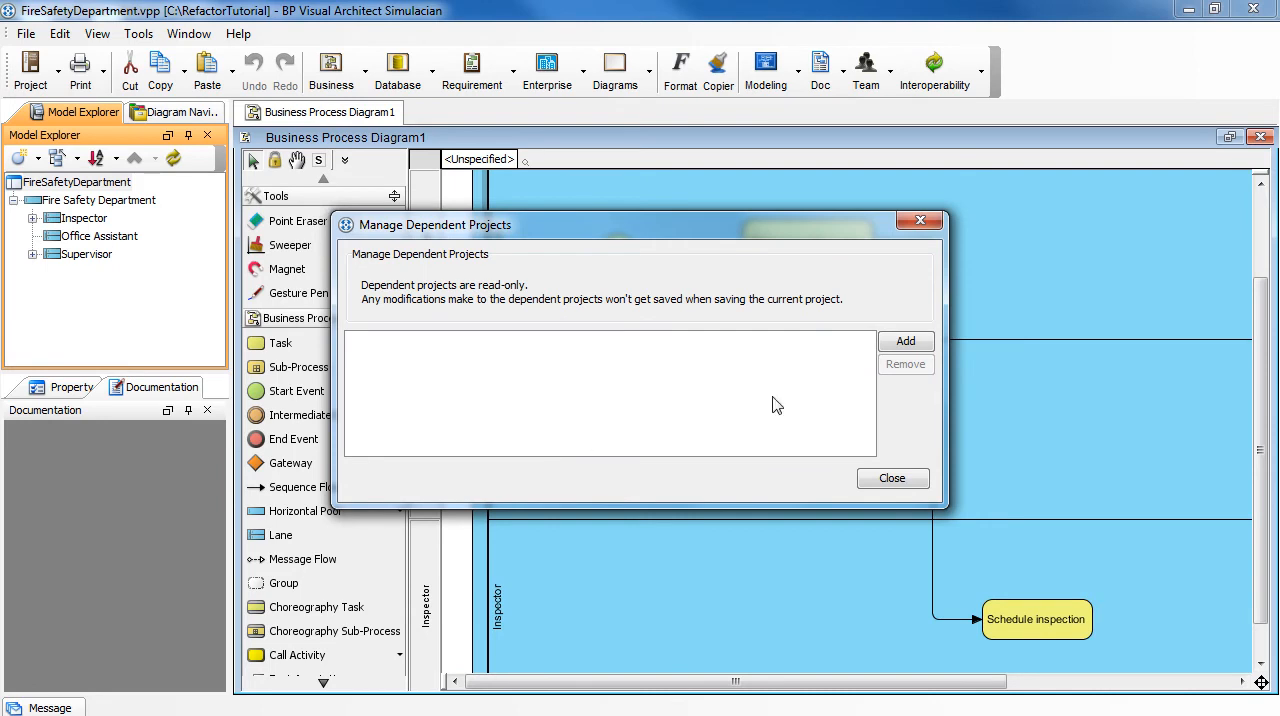
{"action": "left_click", "coordinate": [905, 341]}
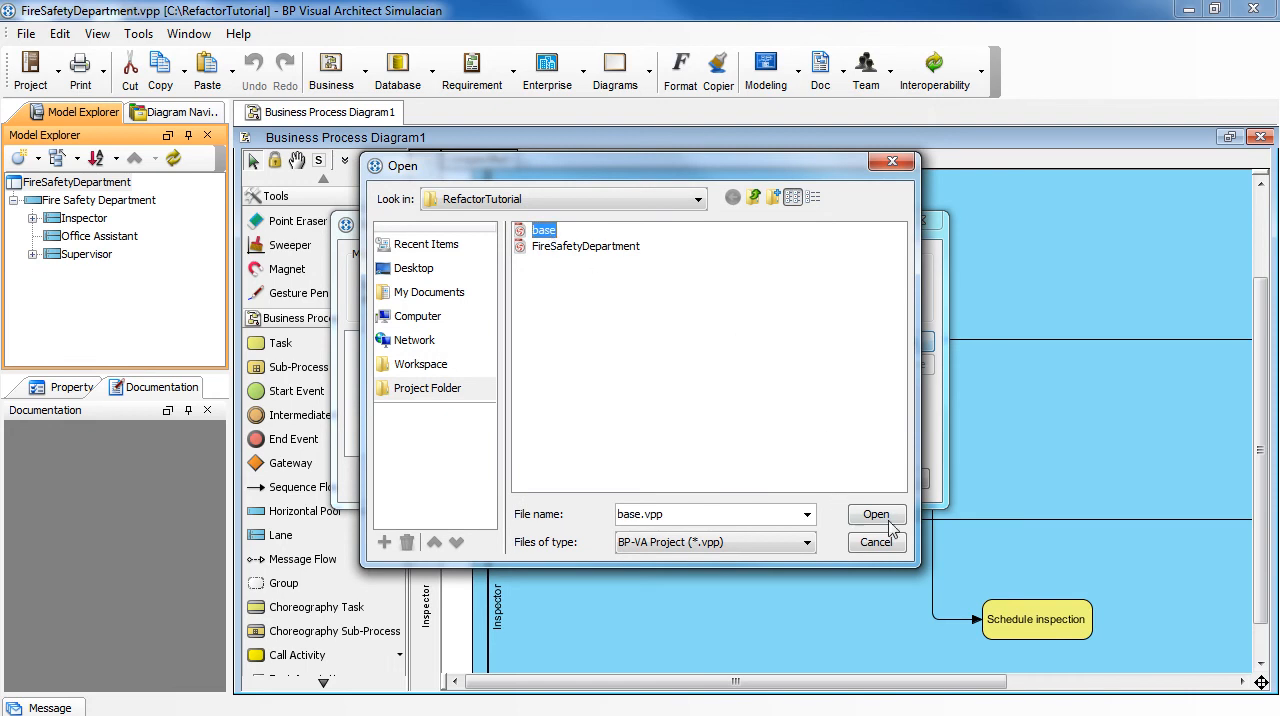
{"action": "left_click", "coordinate": [876, 514]}
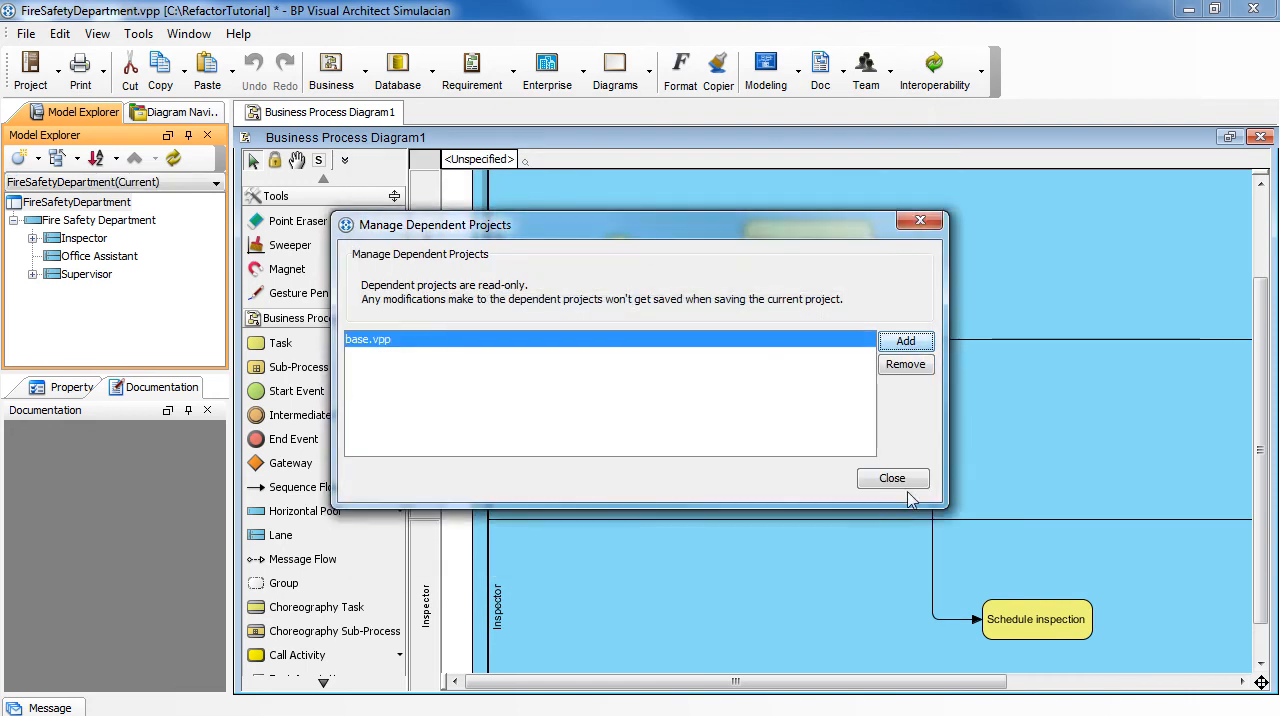
{"action": "left_click", "coordinate": [893, 478]}
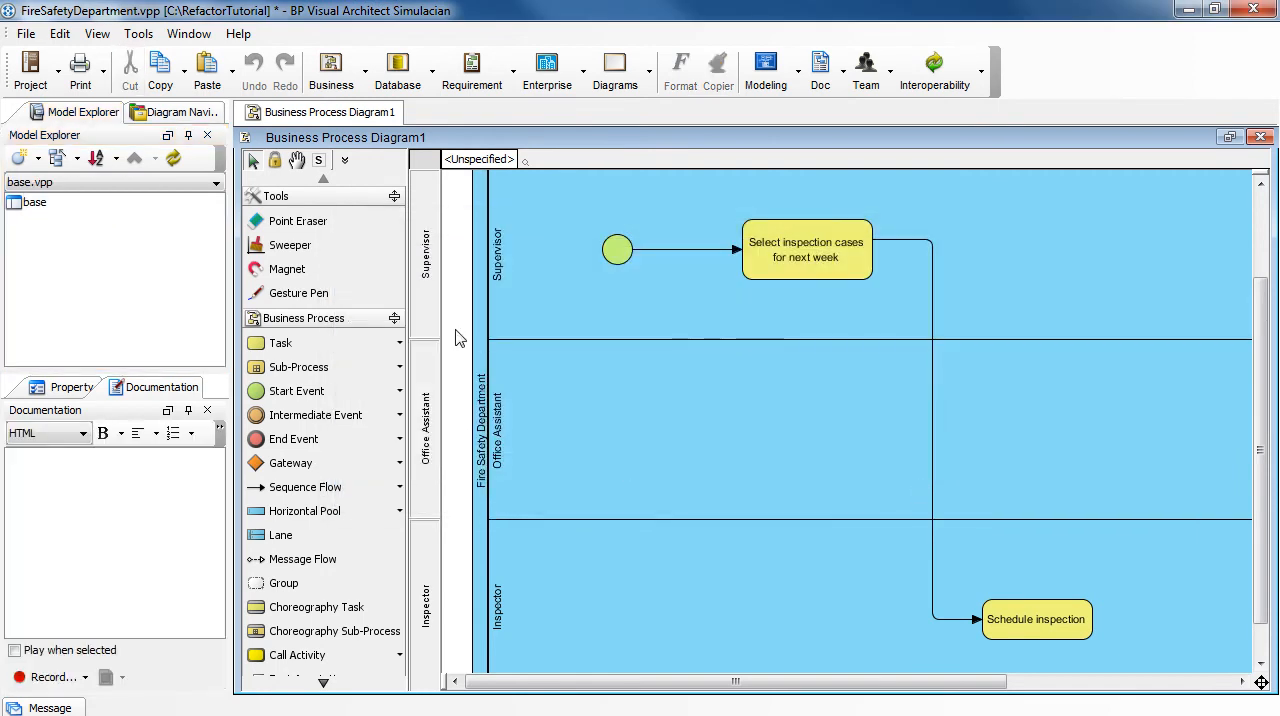
{"action": "mouse_move", "coordinate": [482, 503]}
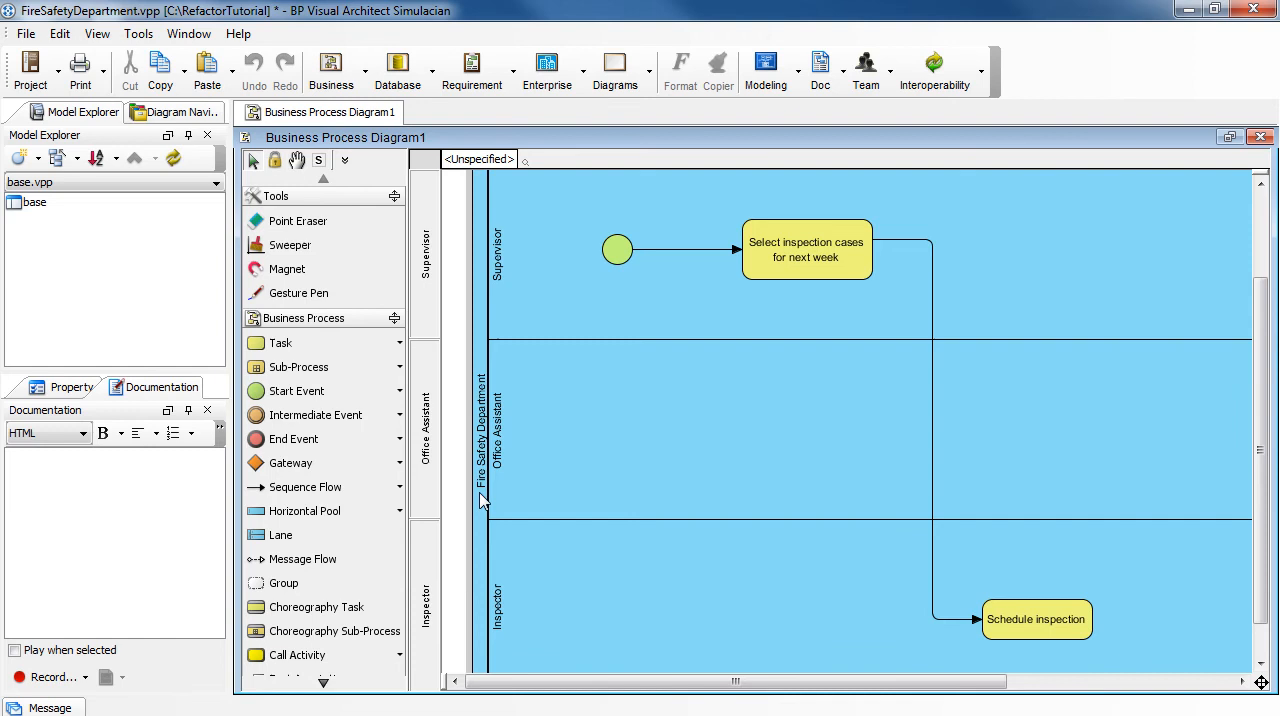
{"action": "mouse_move", "coordinate": [483, 509]}
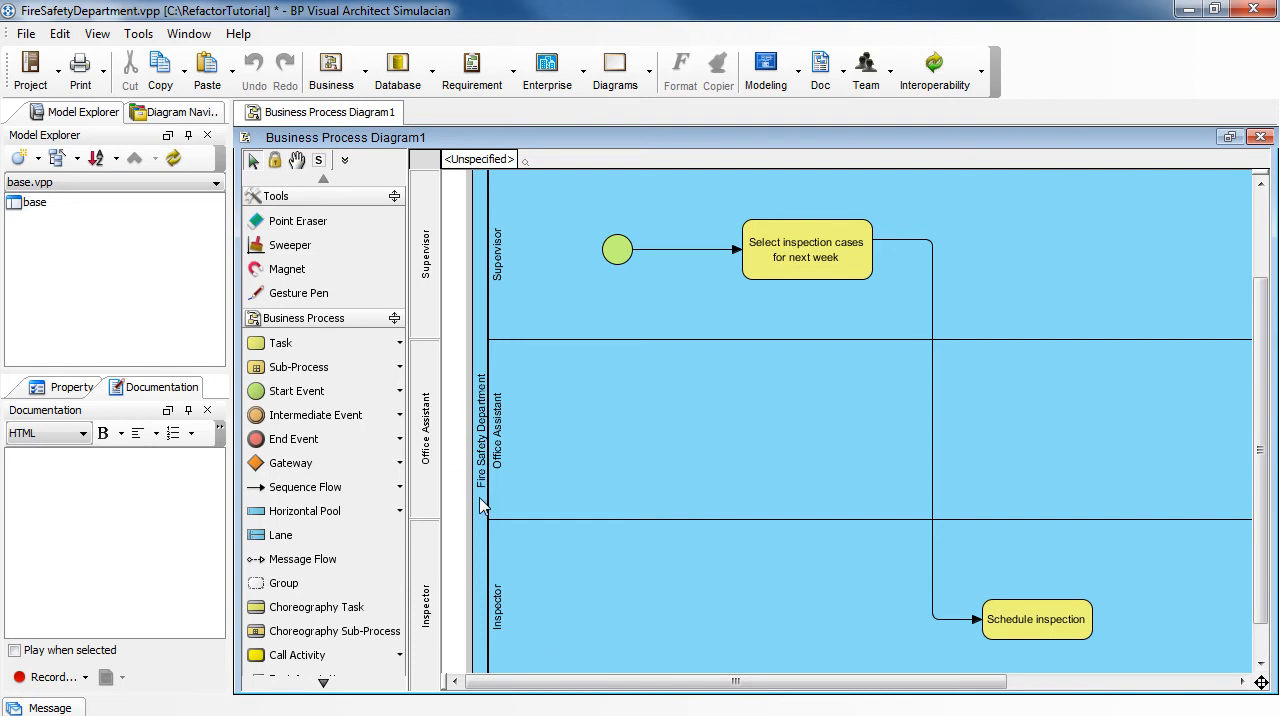
- Select the Fire Safety Department pool in the Model Explorer tree
{"action": "right_click", "coordinate": [482, 504]}
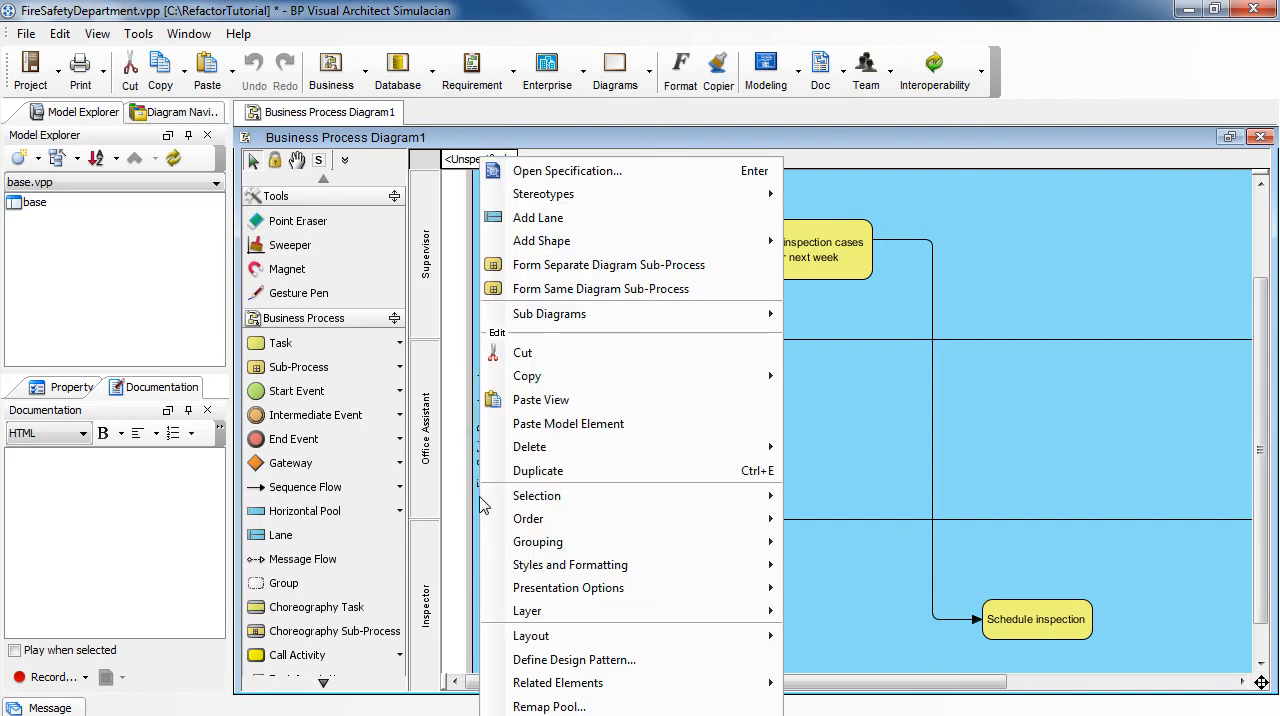
{"action": "mouse_move", "coordinate": [537, 495]}
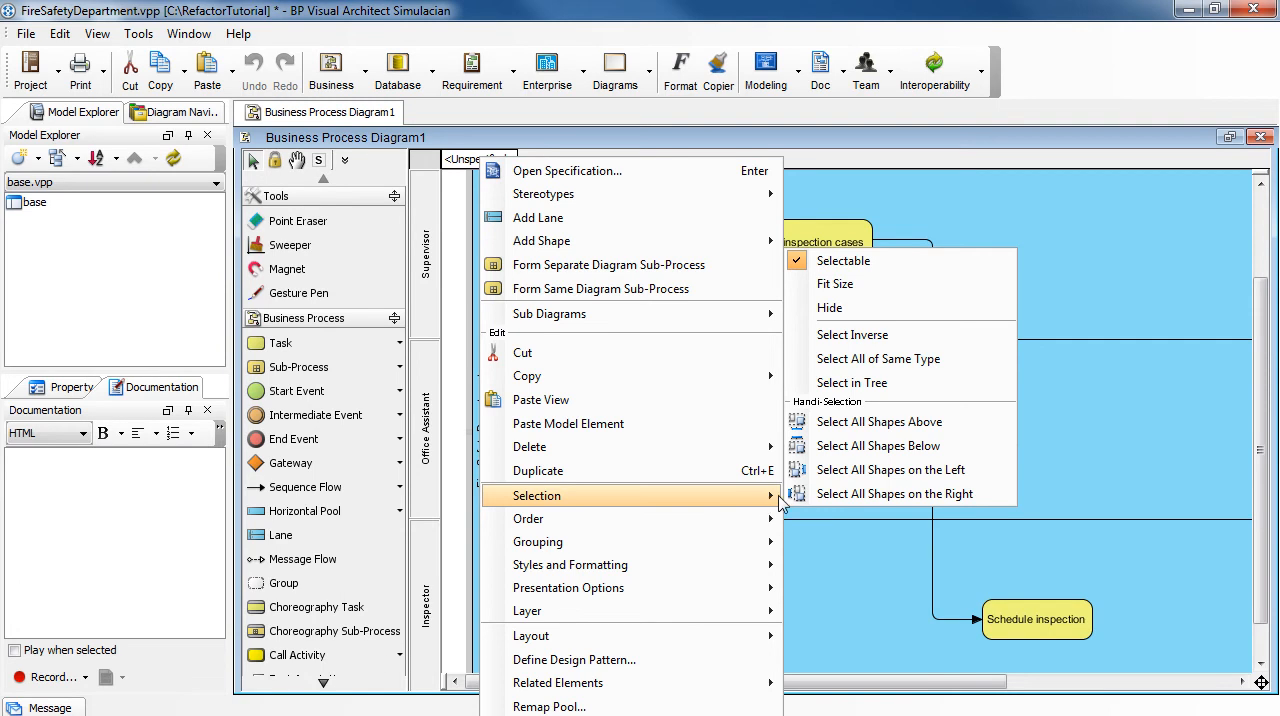
{"action": "mouse_move", "coordinate": [936, 383]}
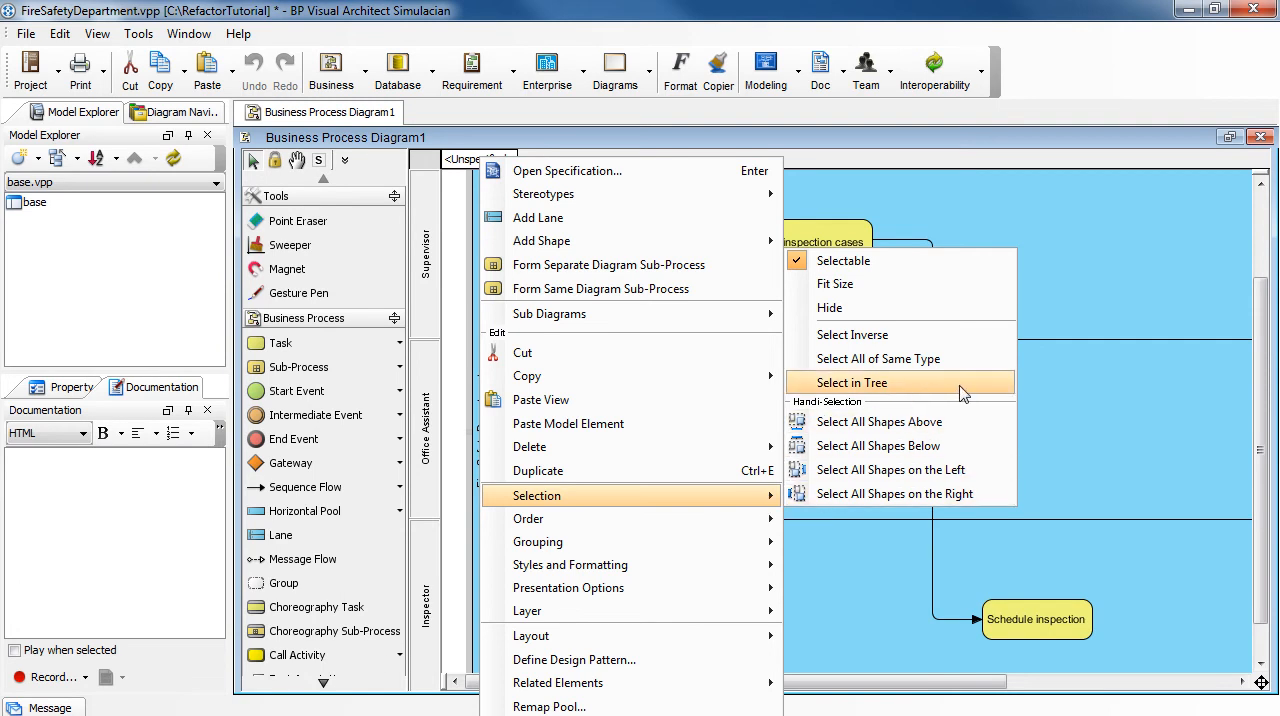
{"action": "left_click", "coordinate": [852, 382]}
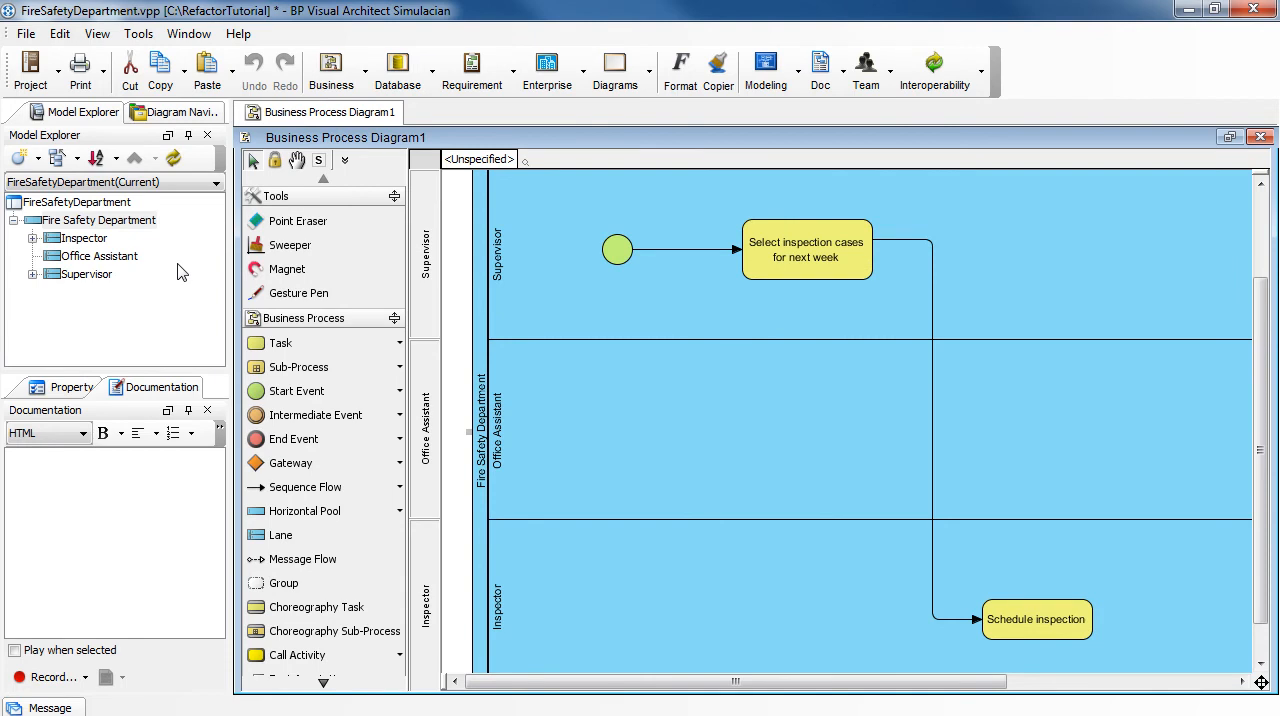
- Refactor the Fire Safety Department pool to the dependent project, accepting the warning
{"action": "right_click", "coordinate": [100, 220]}
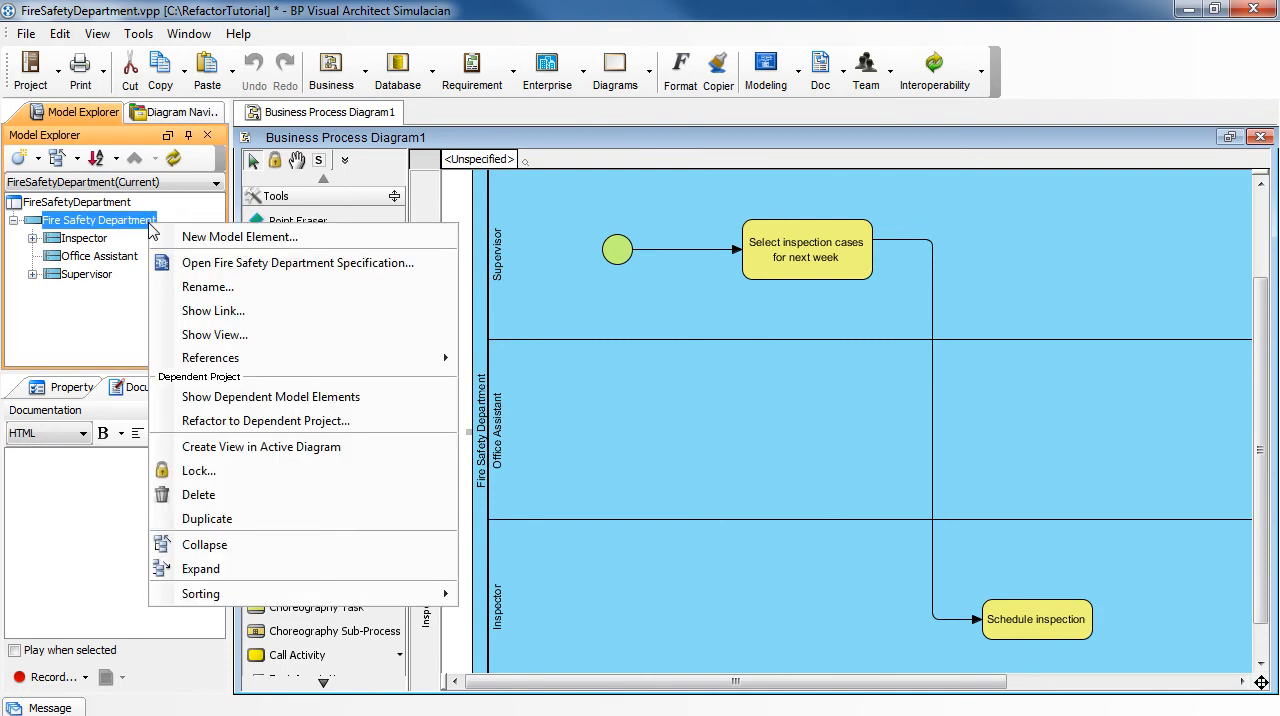
{"action": "mouse_move", "coordinate": [277, 421]}
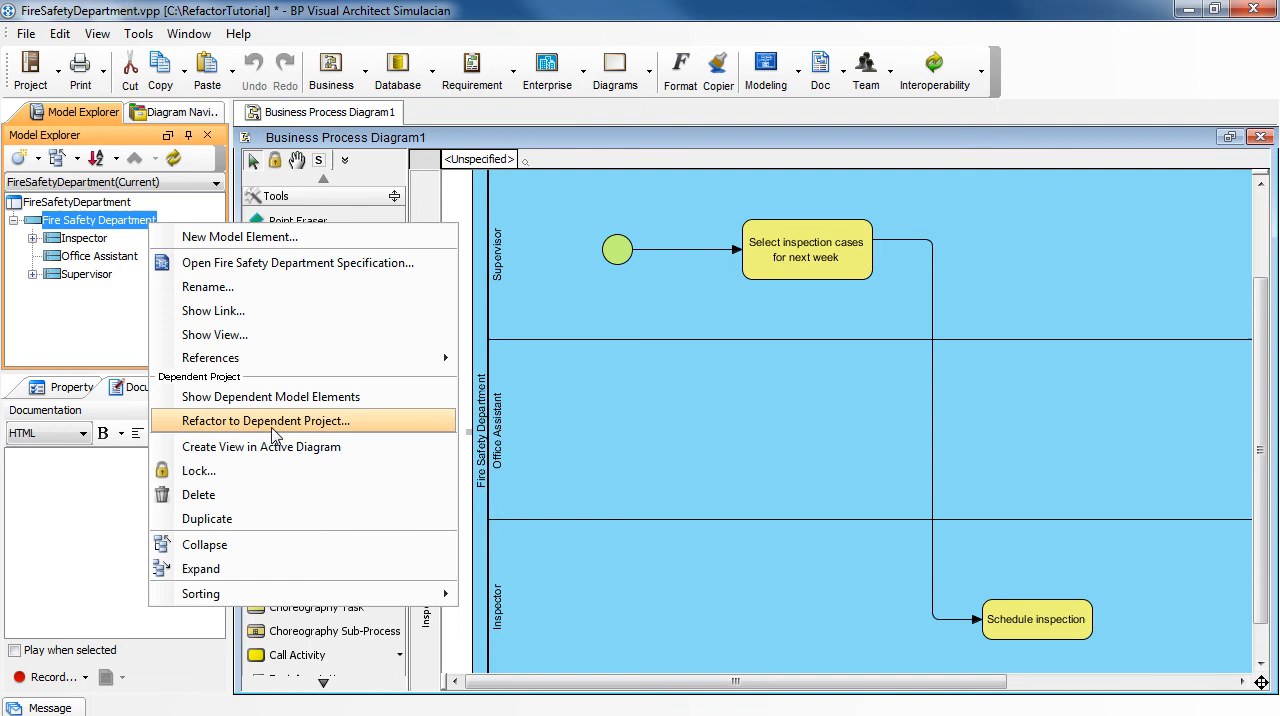
{"action": "mouse_move", "coordinate": [408, 434]}
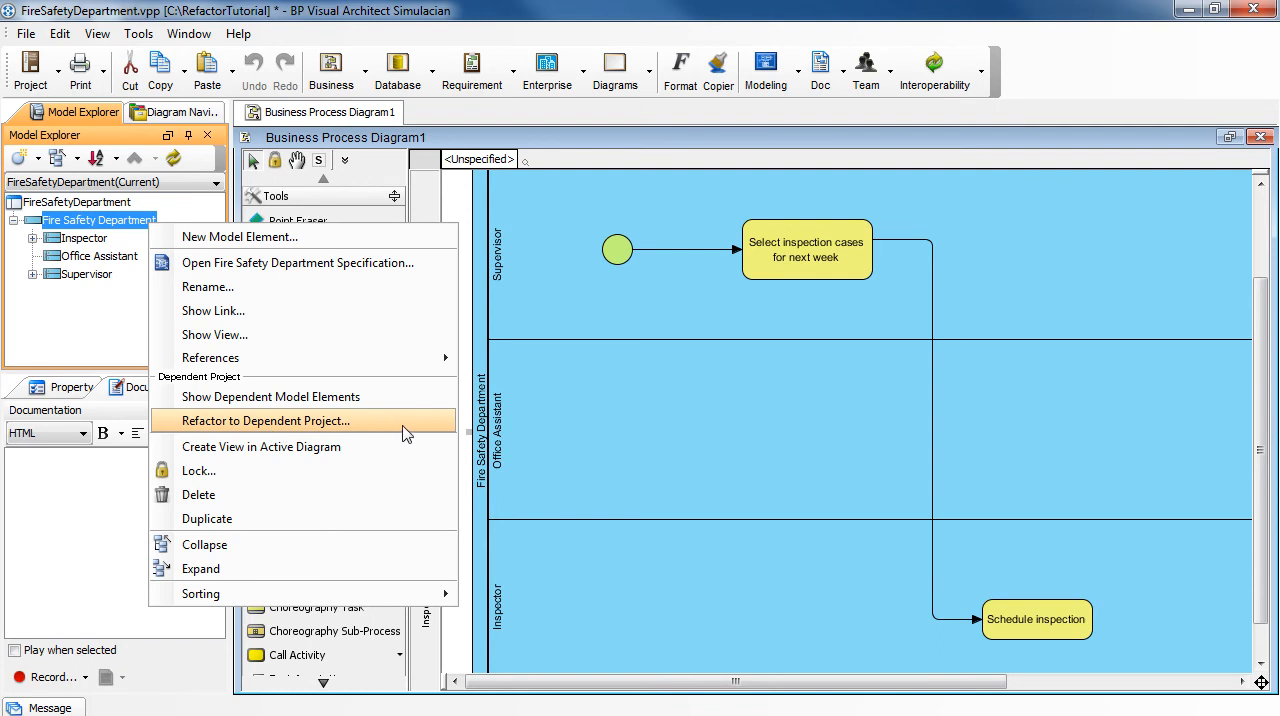
{"action": "left_click", "coordinate": [267, 420]}
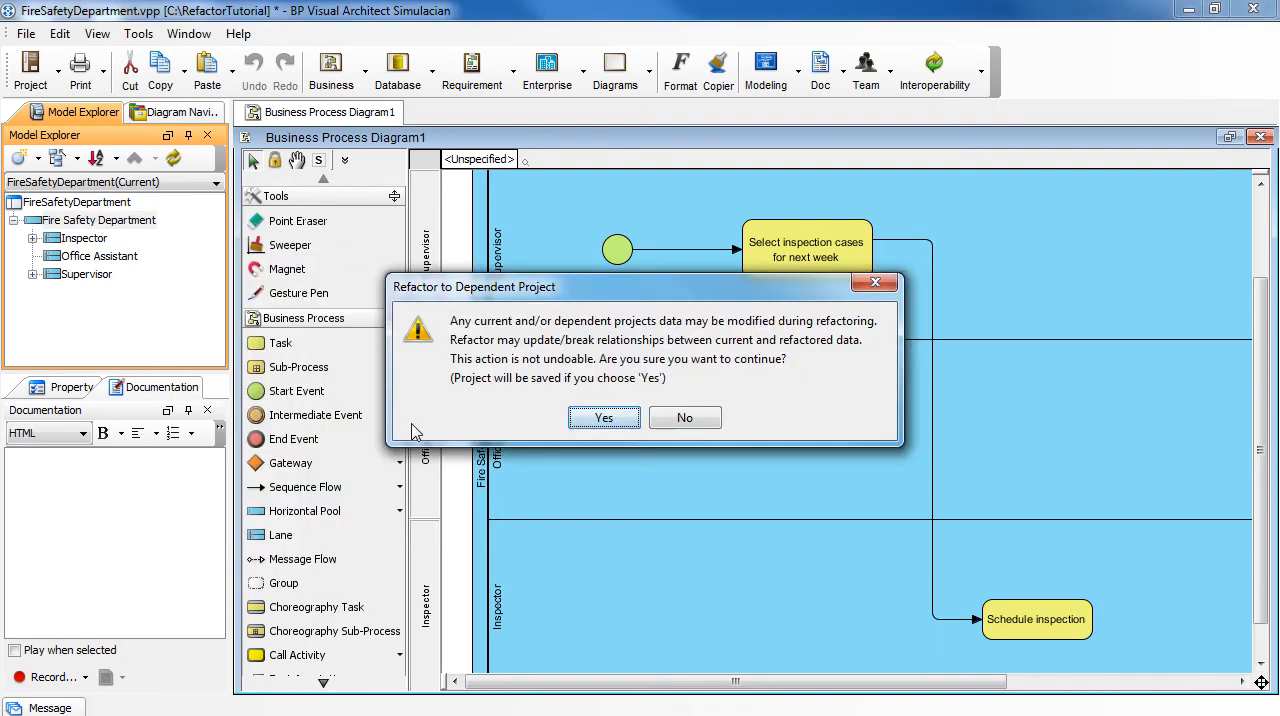
{"action": "mouse_move", "coordinate": [540, 419]}
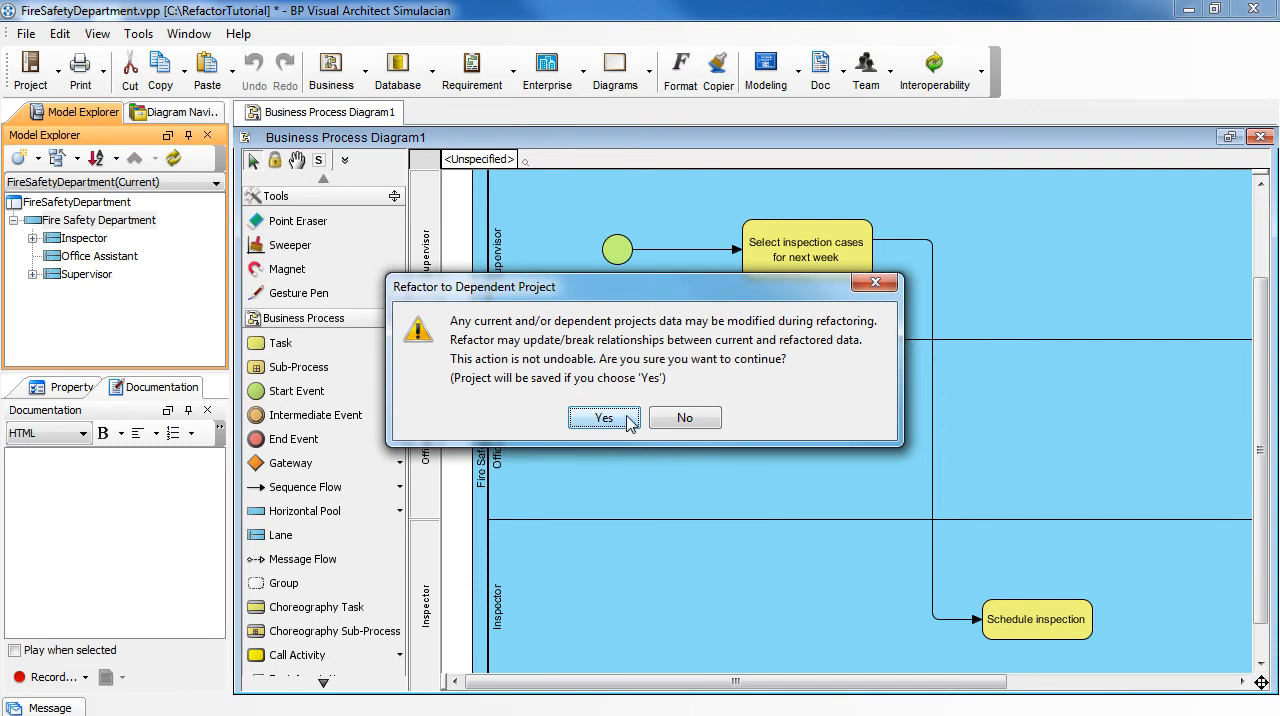
{"action": "left_click", "coordinate": [603, 417]}
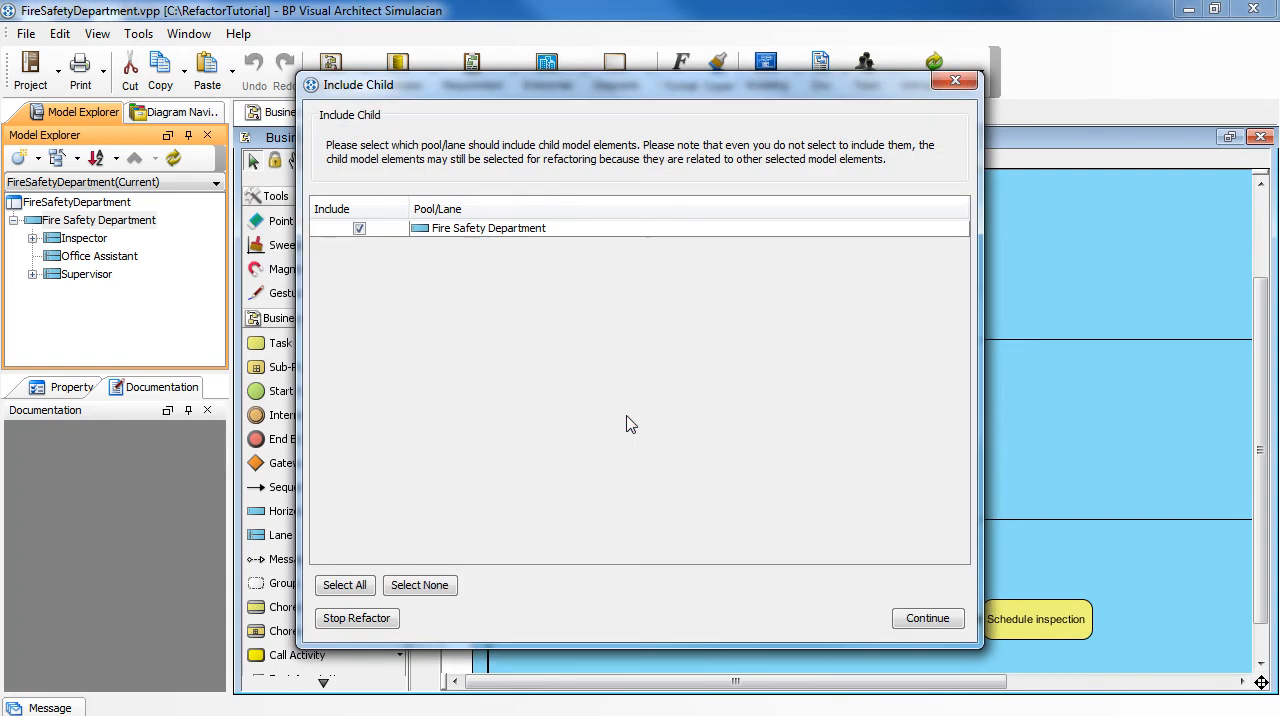
{"action": "mouse_move", "coordinate": [547, 403]}
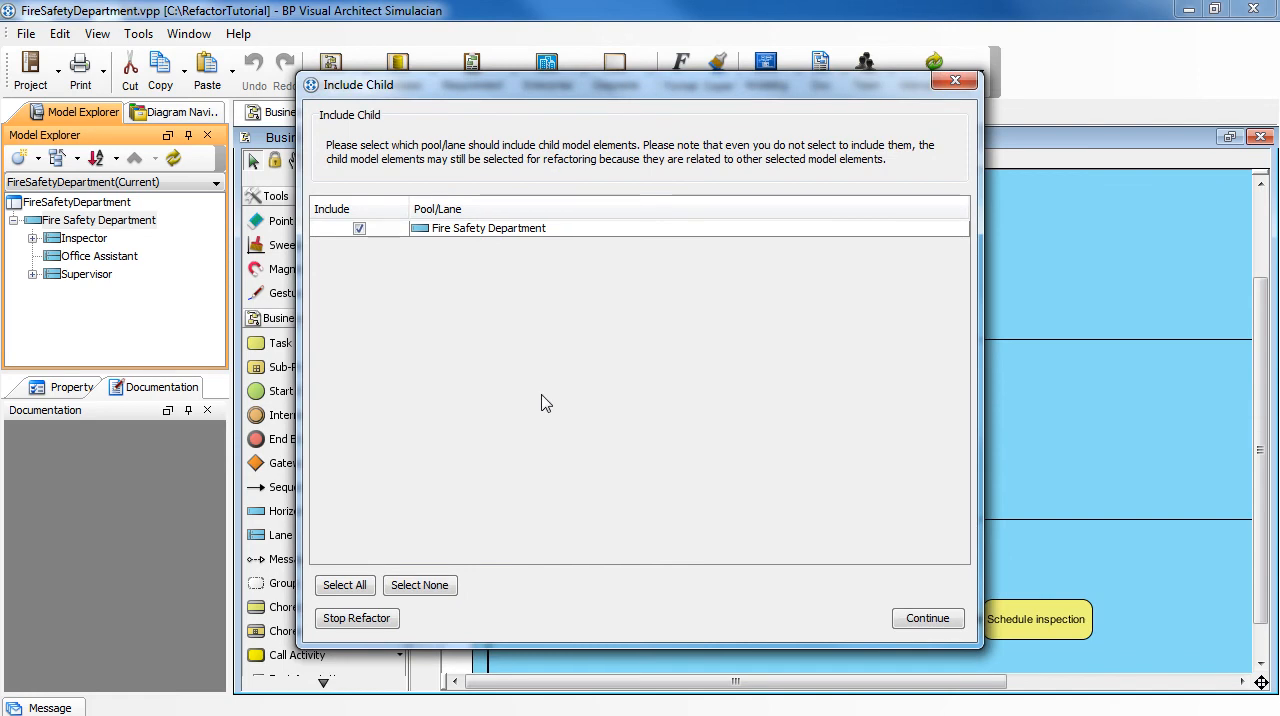
{"action": "mouse_move", "coordinate": [388, 270]}
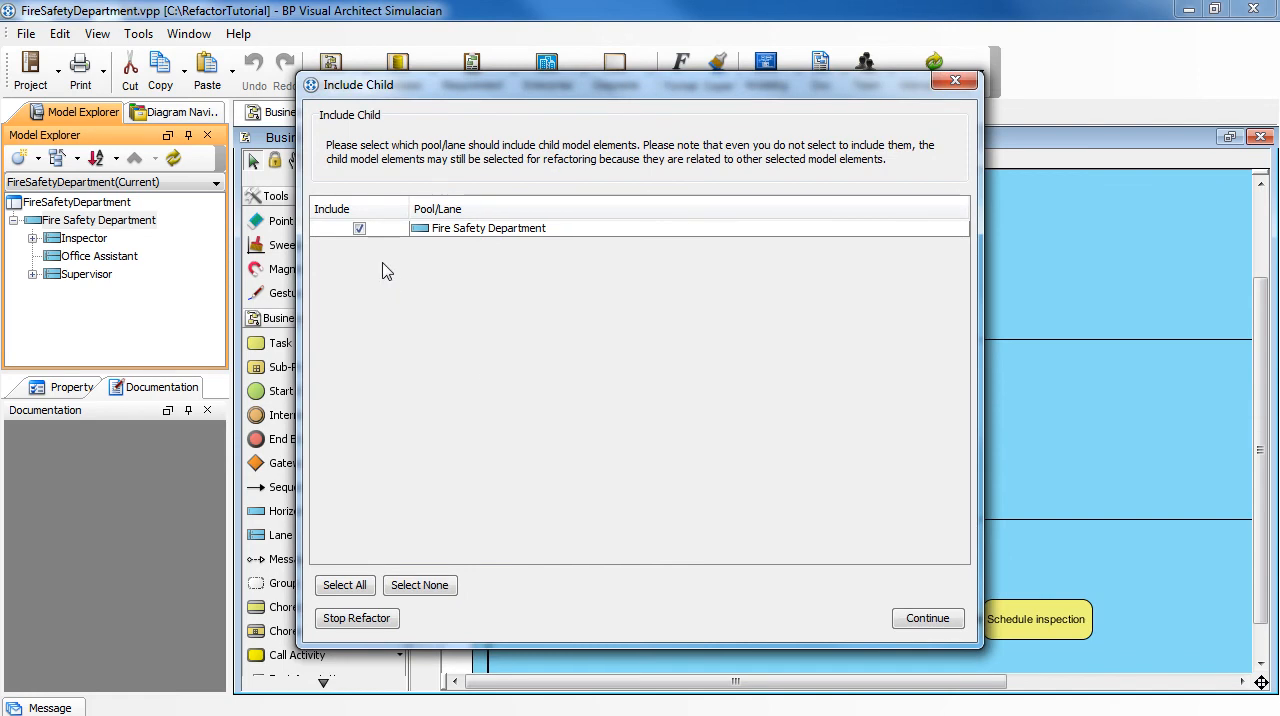
{"action": "mouse_move", "coordinate": [366, 258]}
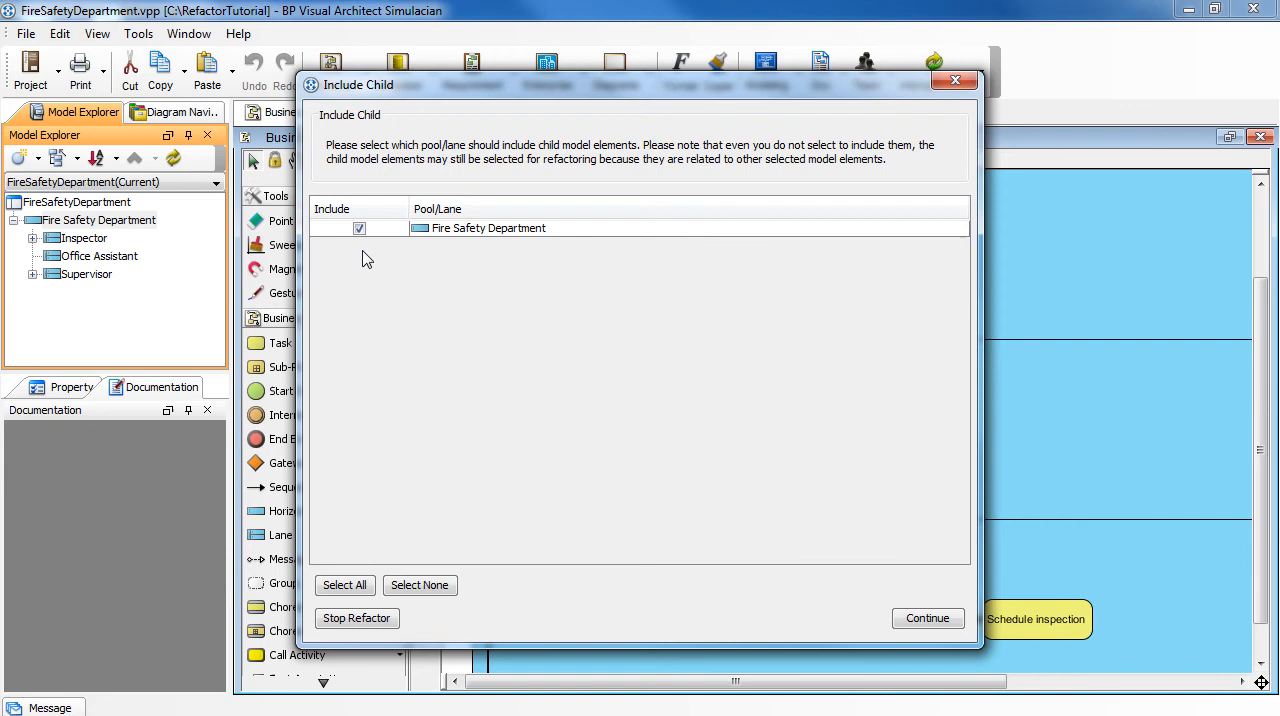
- Uncheck Include for Fire Safety Department's children and continue the refactoring
{"action": "left_click", "coordinate": [359, 228]}
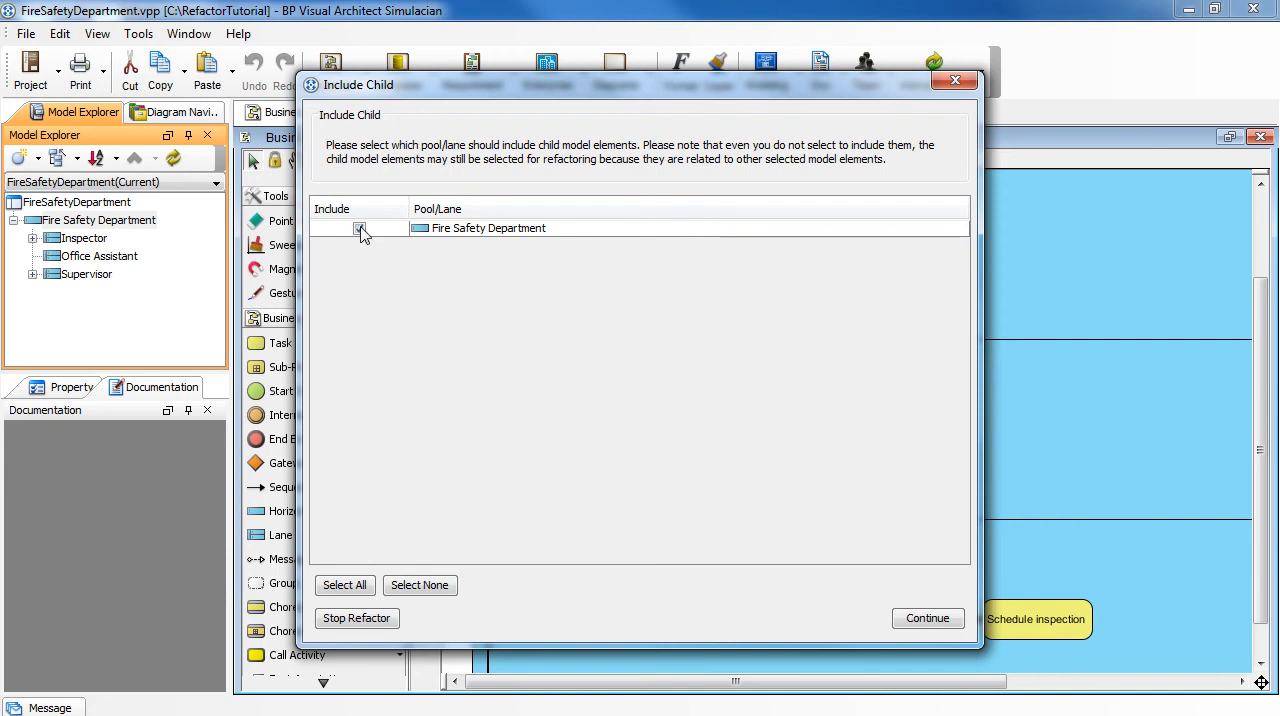
{"action": "left_click", "coordinate": [359, 228]}
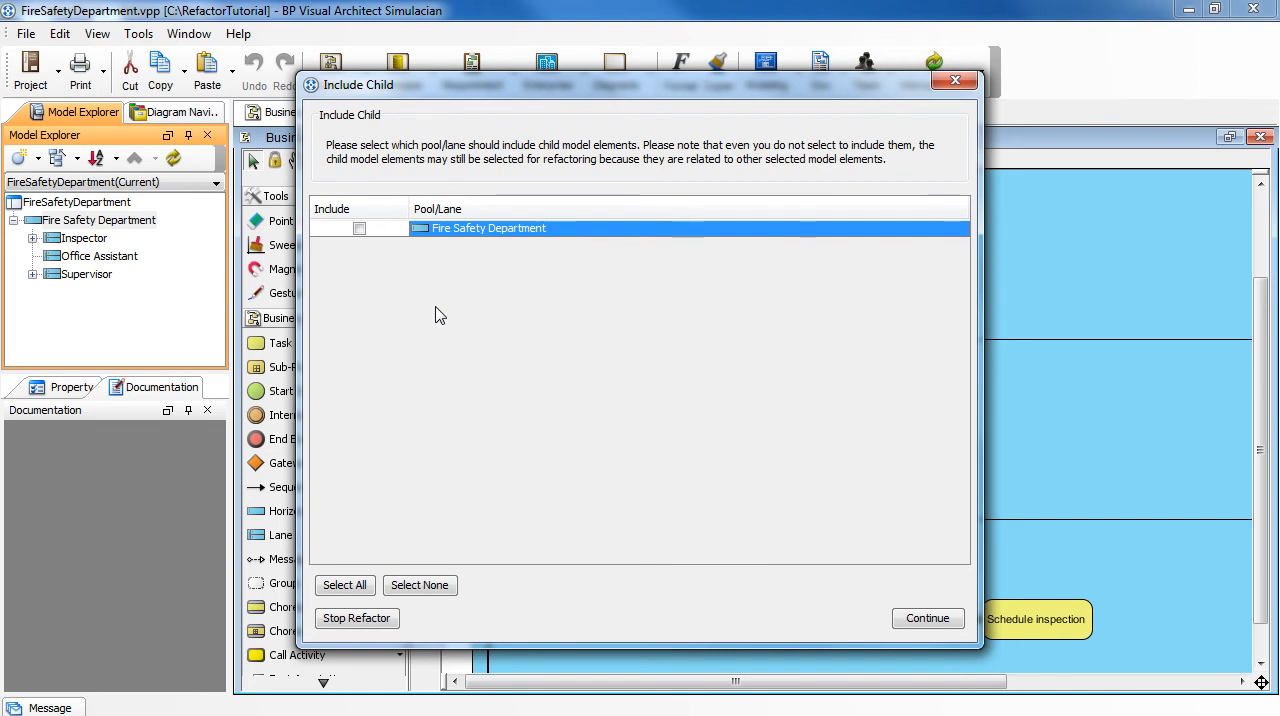
{"action": "mouse_move", "coordinate": [960, 621]}
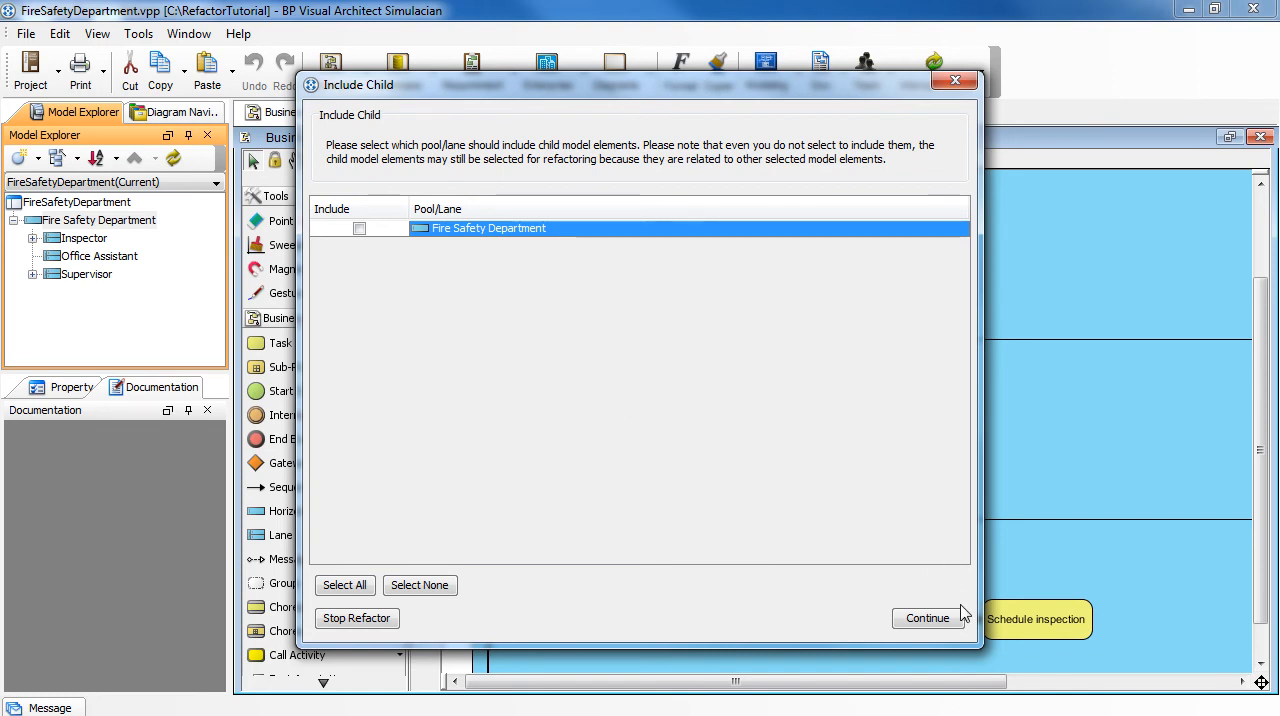
{"action": "left_click", "coordinate": [928, 617]}
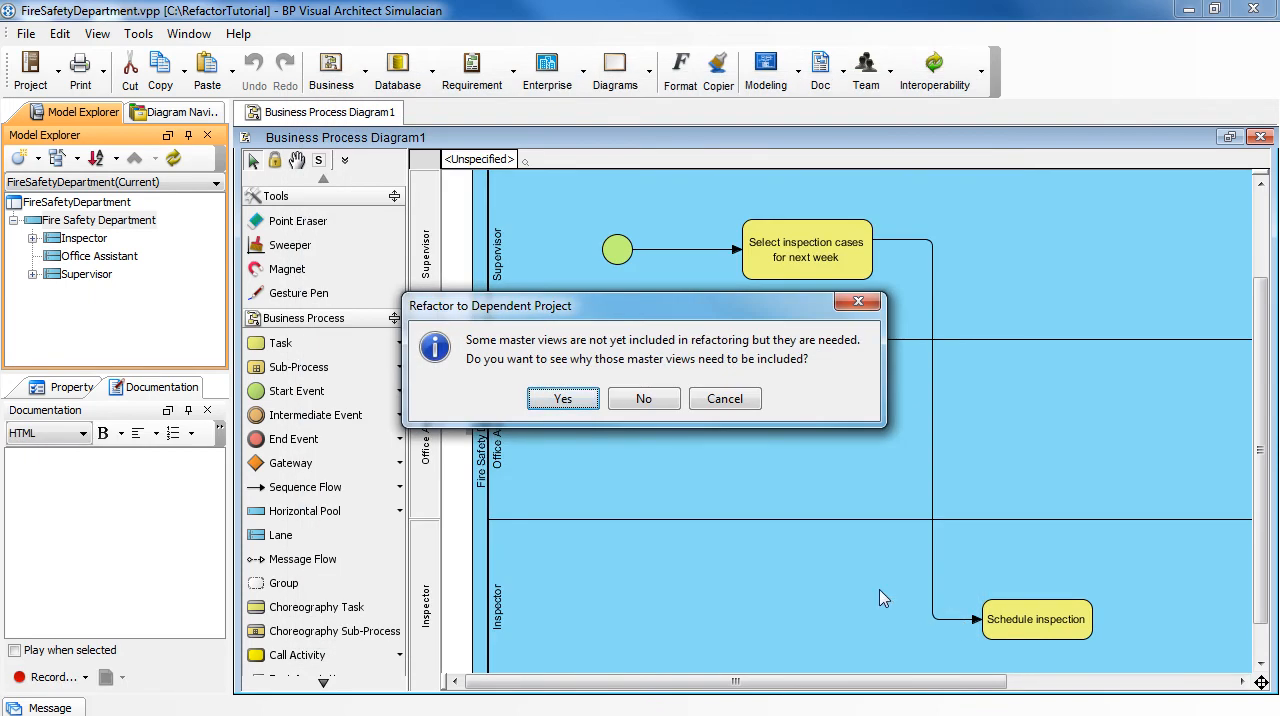
{"action": "mouse_move", "coordinate": [592, 425]}
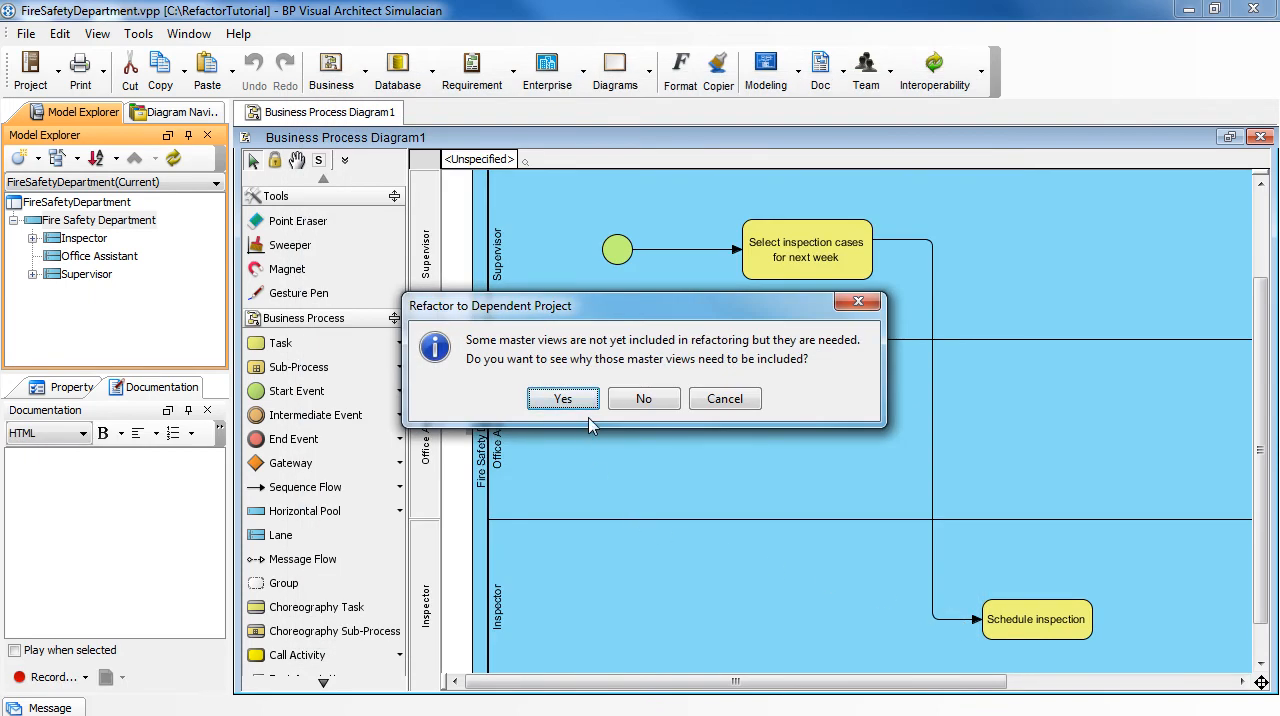
- View why master views are needed, then continue past the dependency review
{"action": "left_click", "coordinate": [563, 398]}
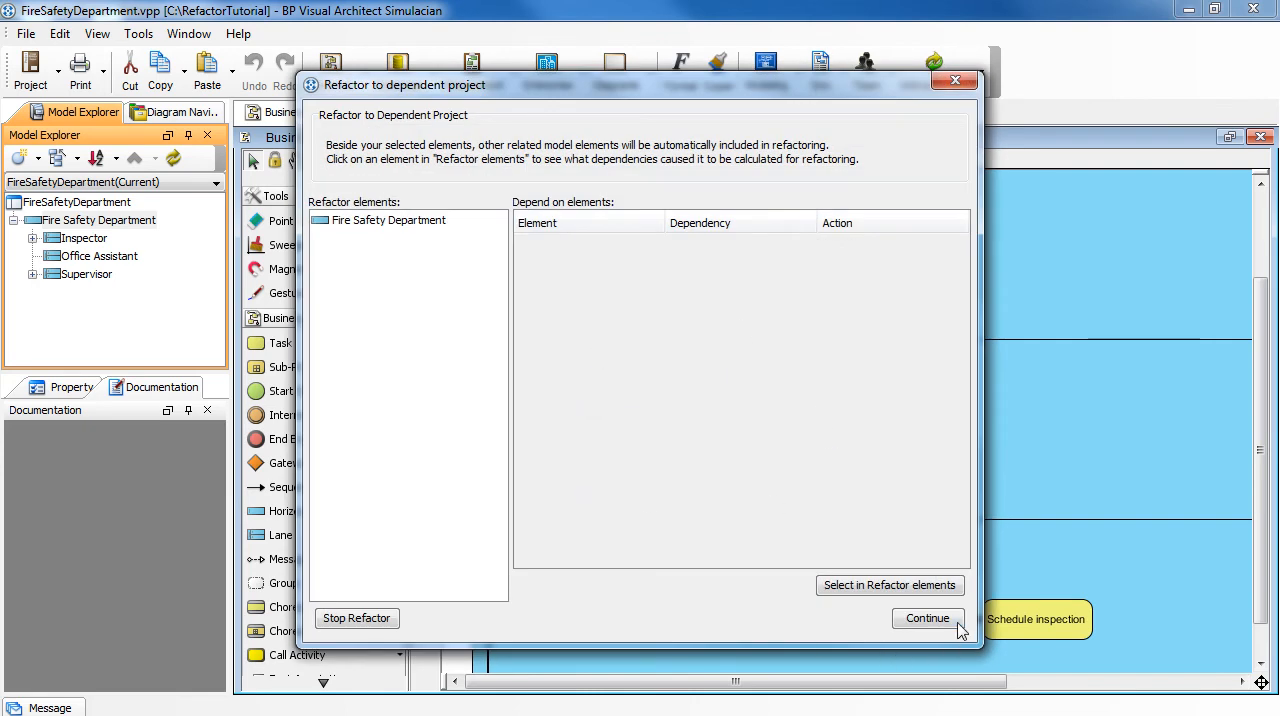
{"action": "left_click", "coordinate": [927, 617]}
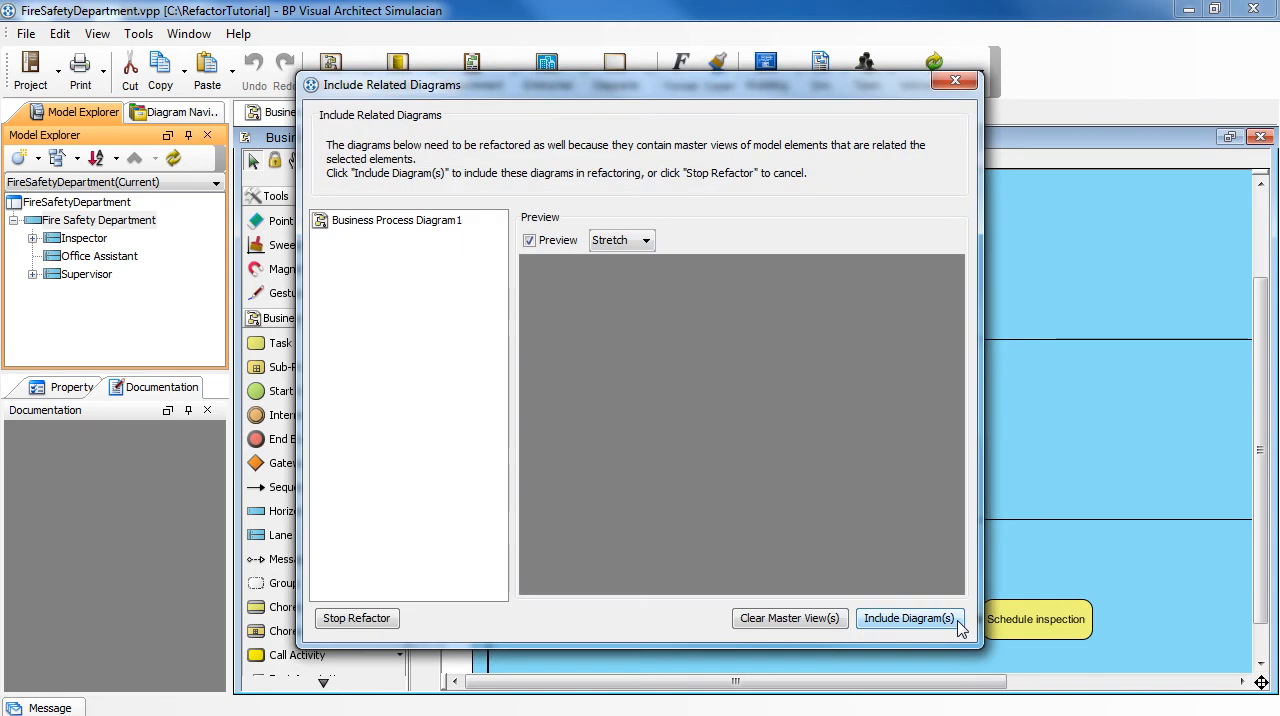
{"action": "mouse_move", "coordinate": [478, 459]}
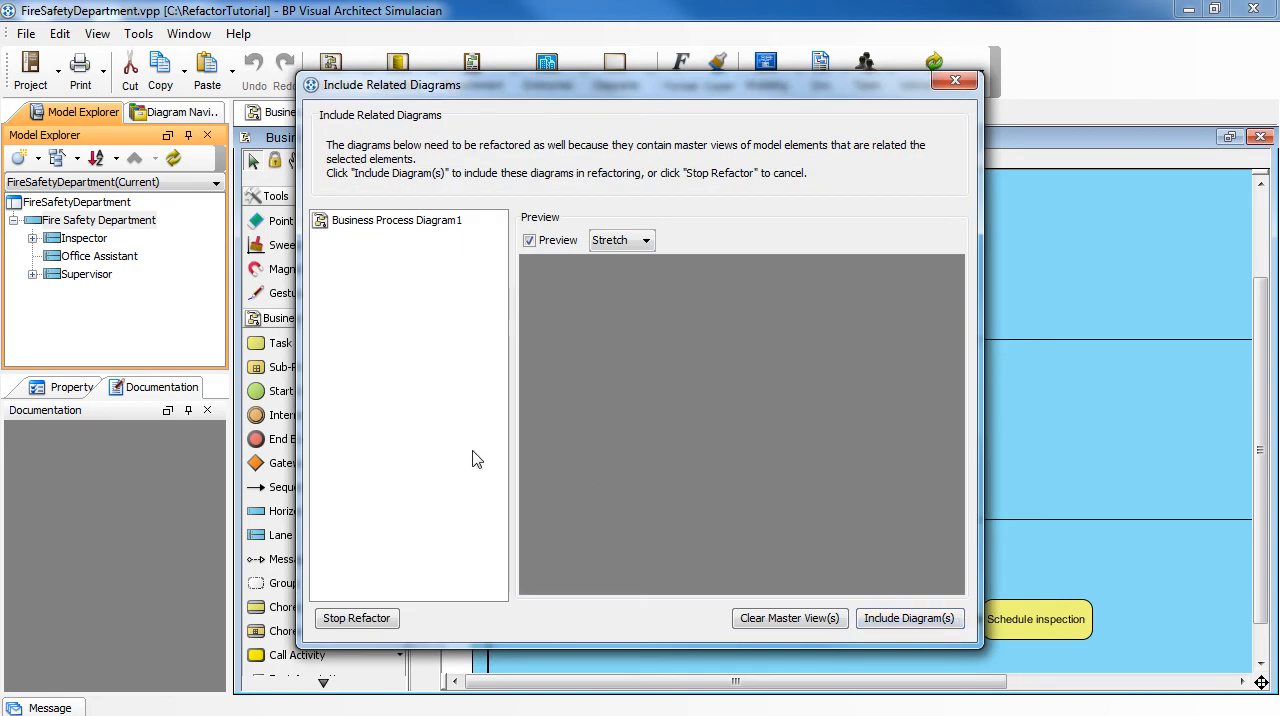
{"action": "mouse_move", "coordinate": [477, 445]}
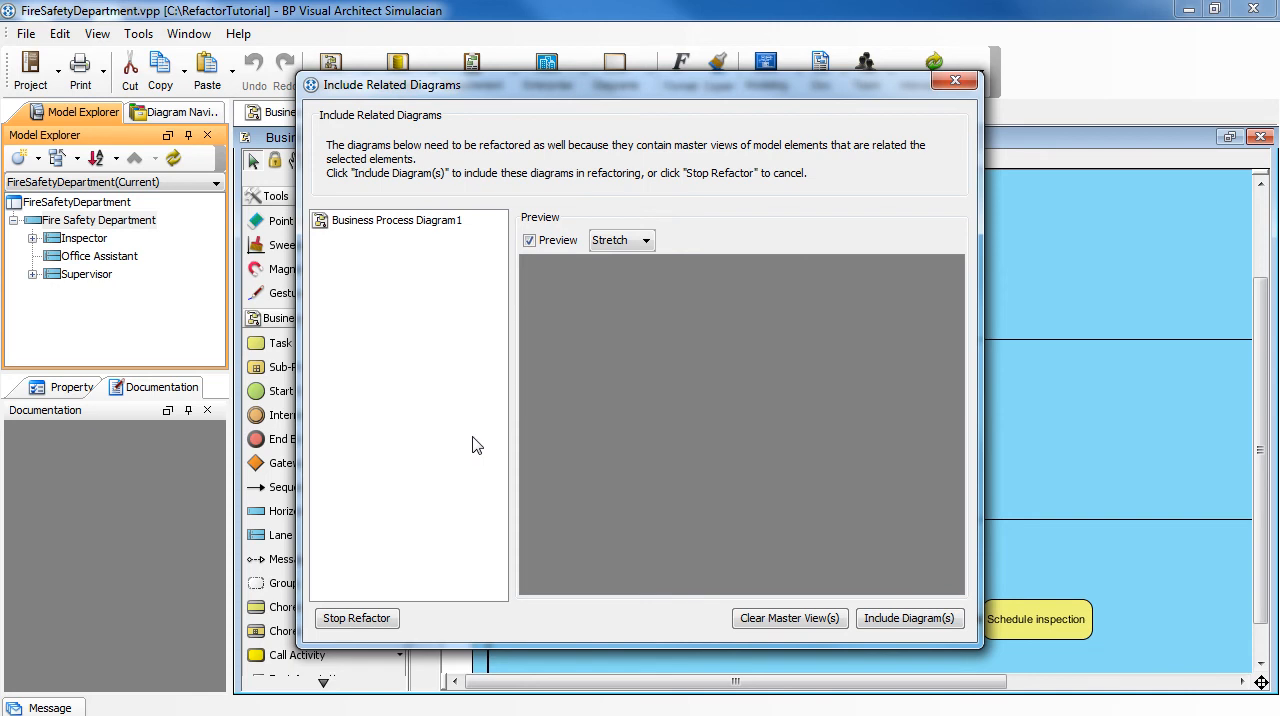
- Clear and confirm the master views in Business Process Diagram1
{"action": "left_click", "coordinate": [396, 220]}
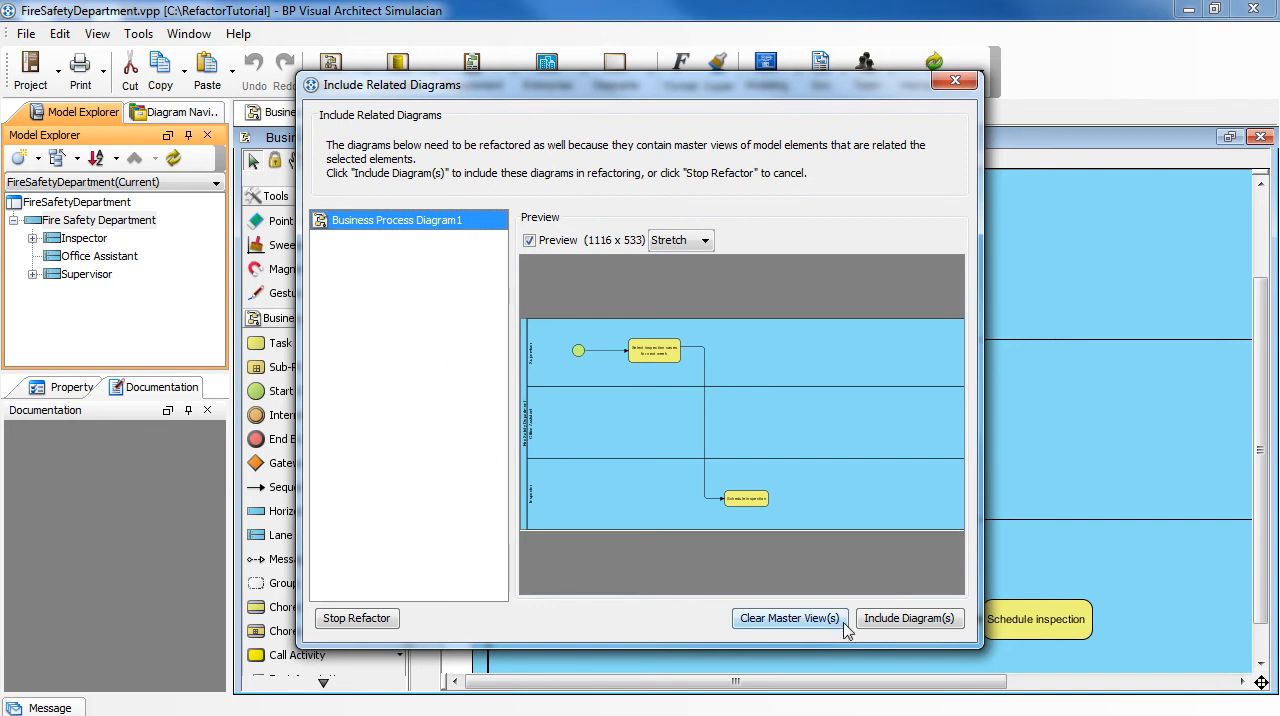
{"action": "left_click", "coordinate": [790, 619]}
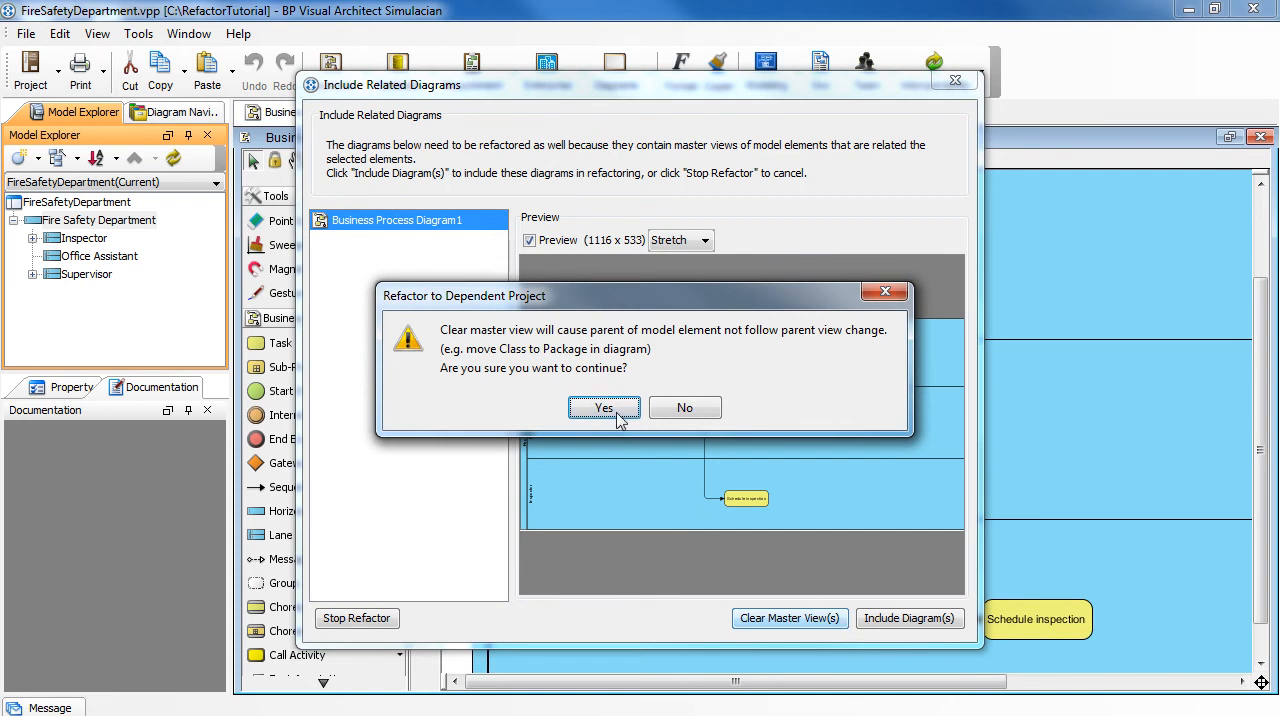
{"action": "left_click", "coordinate": [603, 407]}
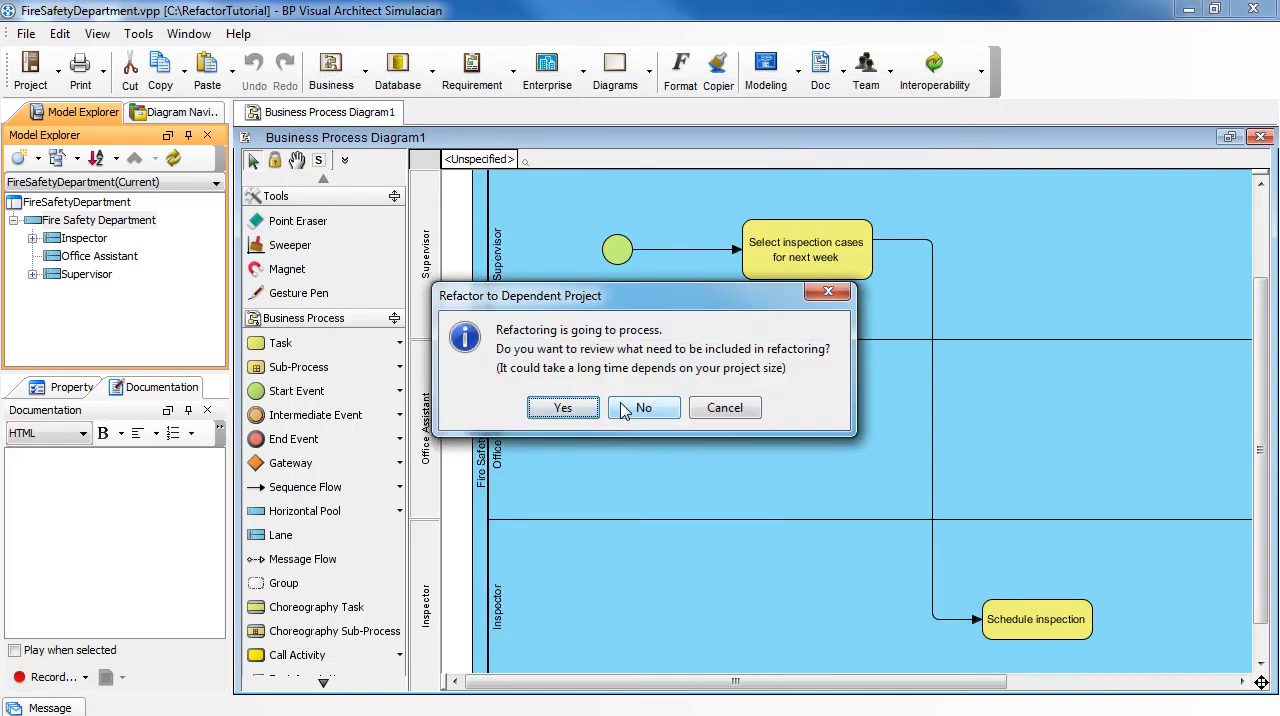
{"action": "mouse_move", "coordinate": [602, 435]}
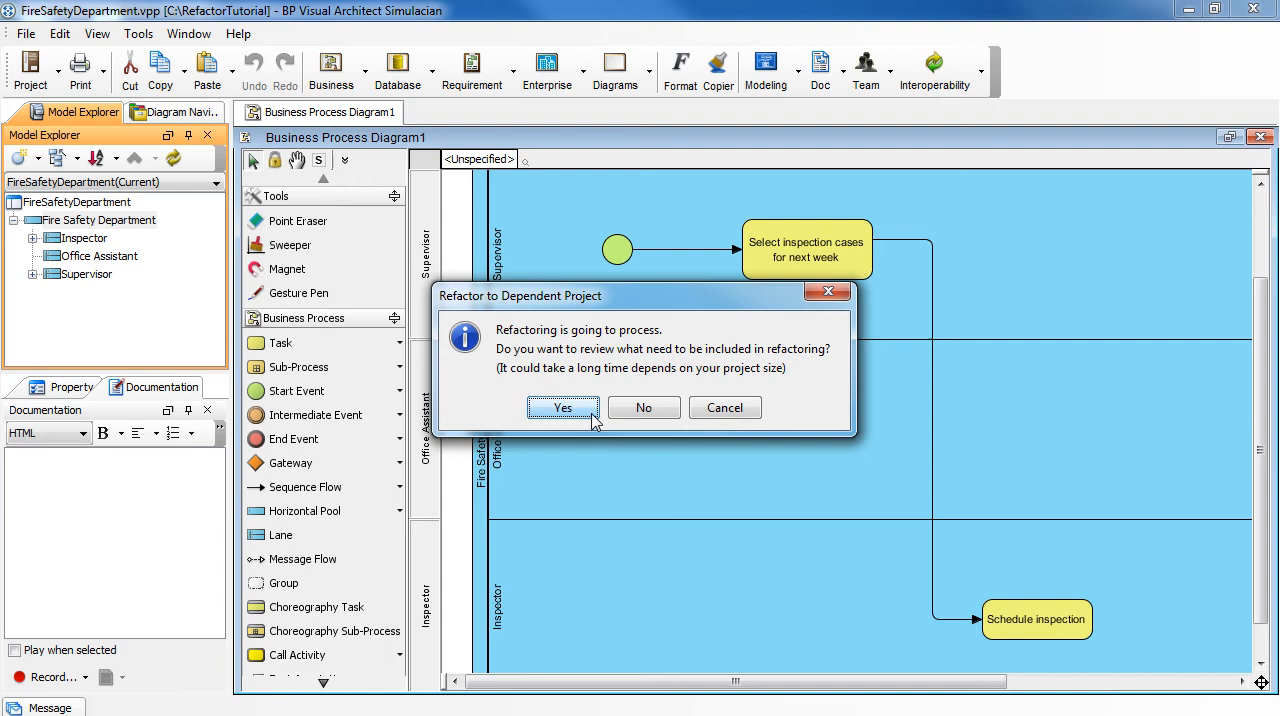
- Review, continue the refactoring, and acknowledge the success message
{"action": "left_click", "coordinate": [562, 407]}
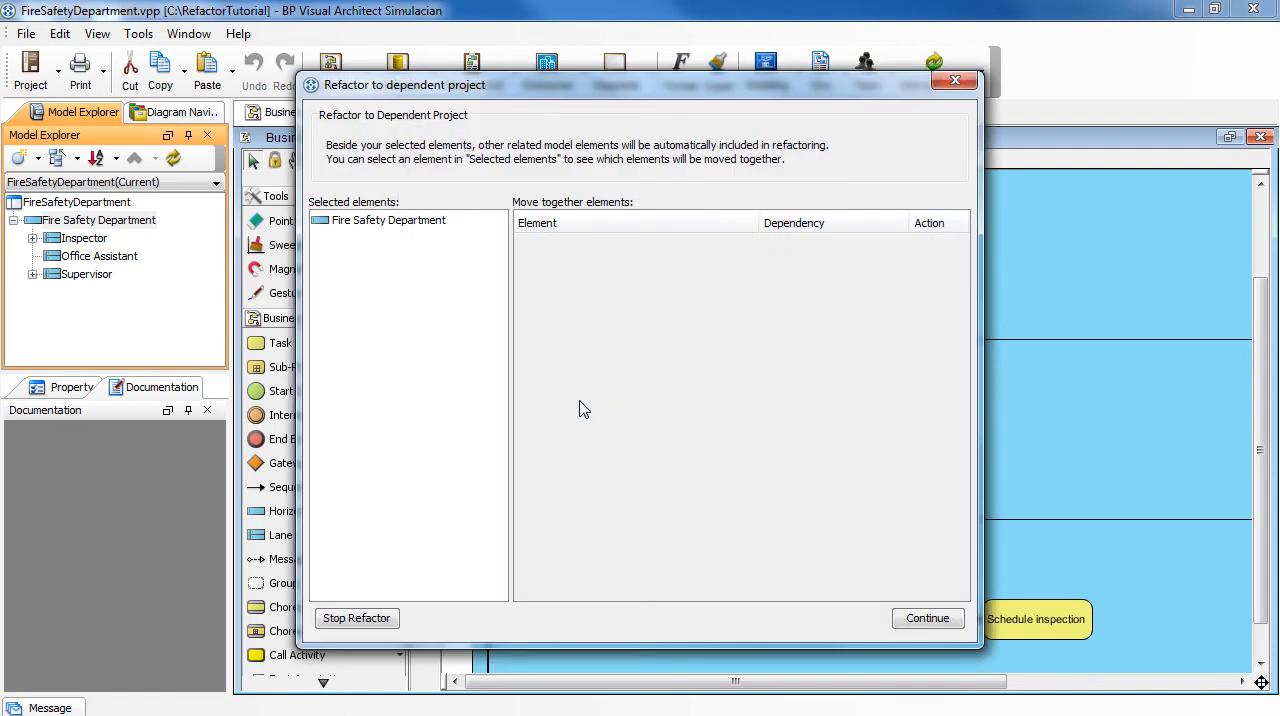
{"action": "mouse_move", "coordinate": [866, 645]}
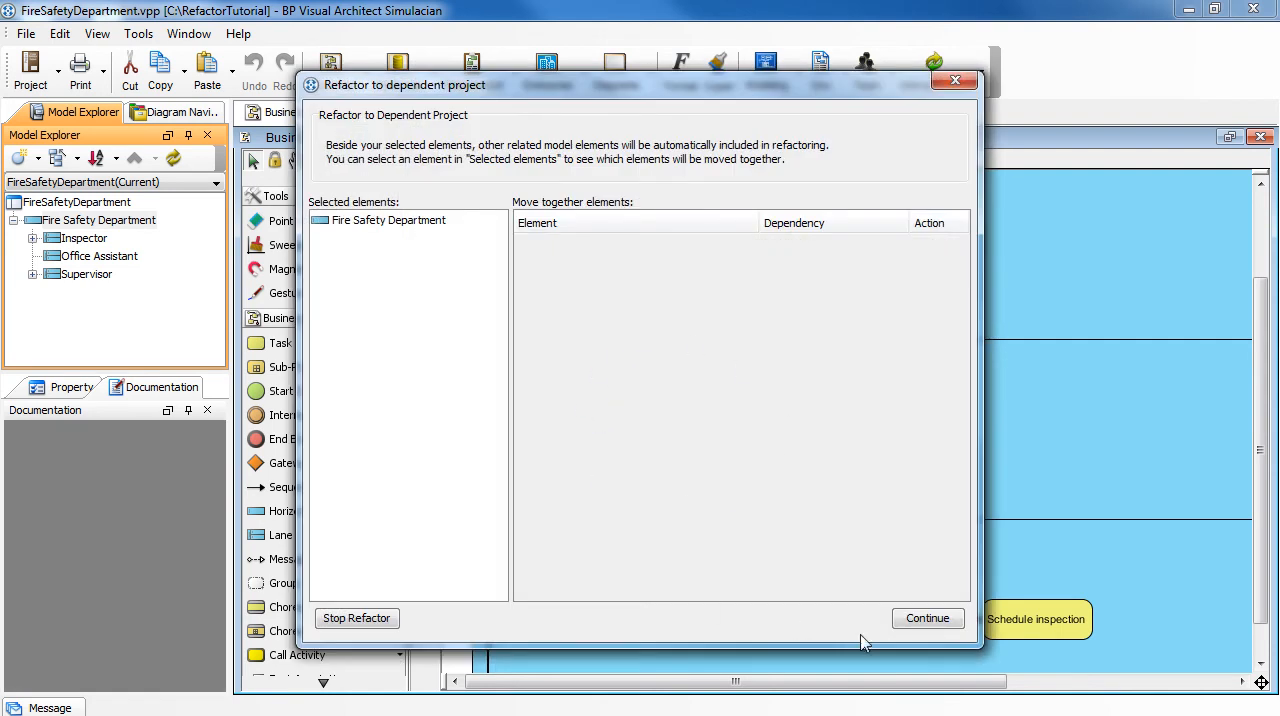
{"action": "left_click", "coordinate": [927, 618]}
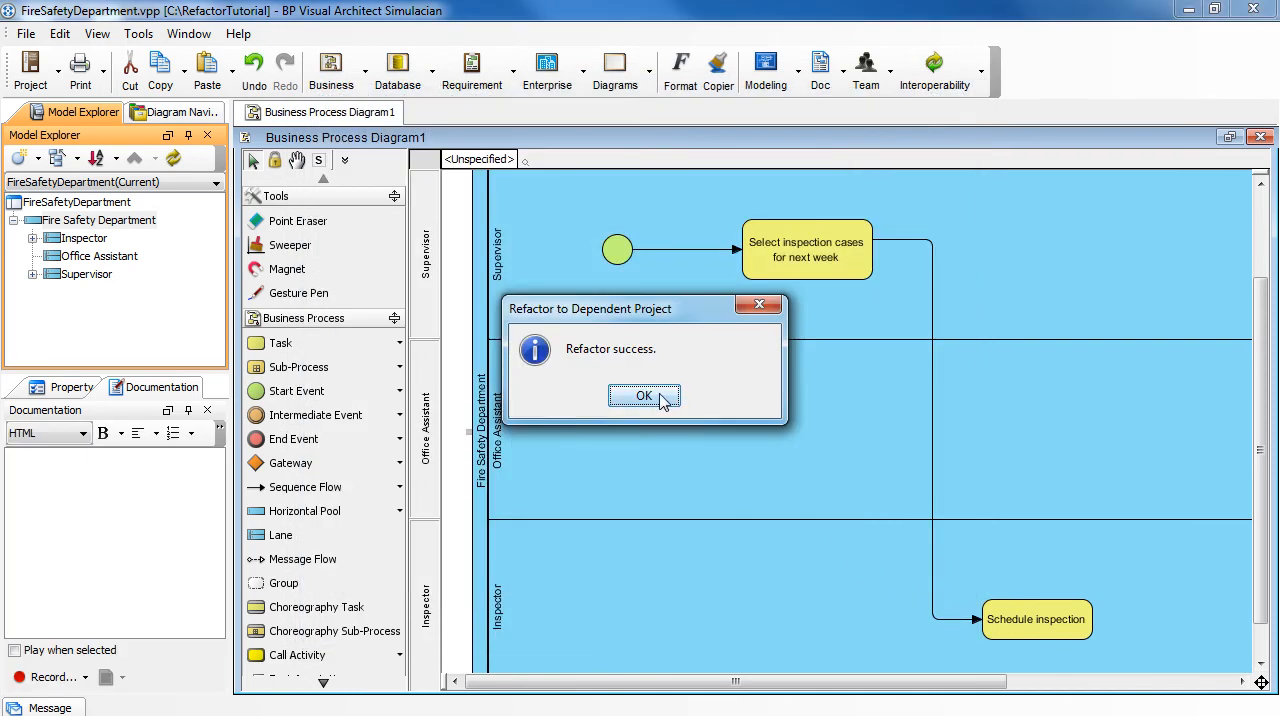
{"action": "left_click", "coordinate": [643, 396]}
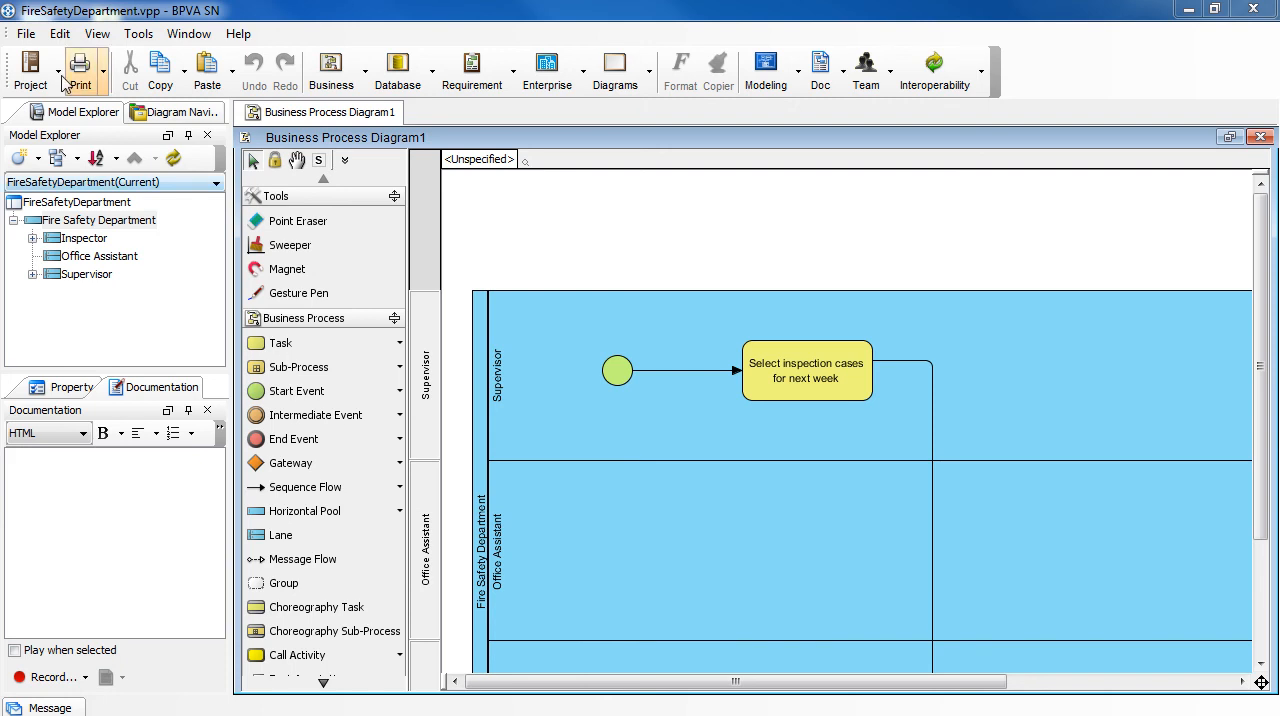
- Reopen C:\tutorial\base.vpp from the File menu's recent projects
{"action": "left_click", "coordinate": [18, 35]}
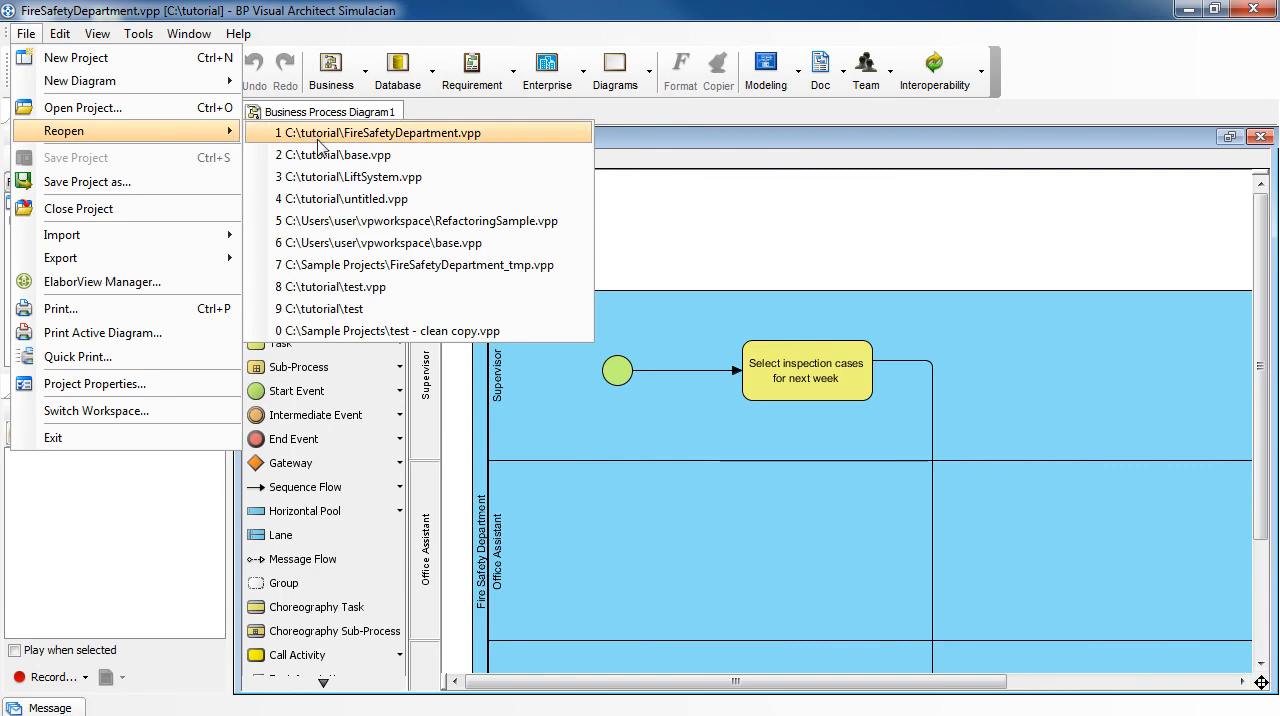
{"action": "mouse_move", "coordinate": [463, 163]}
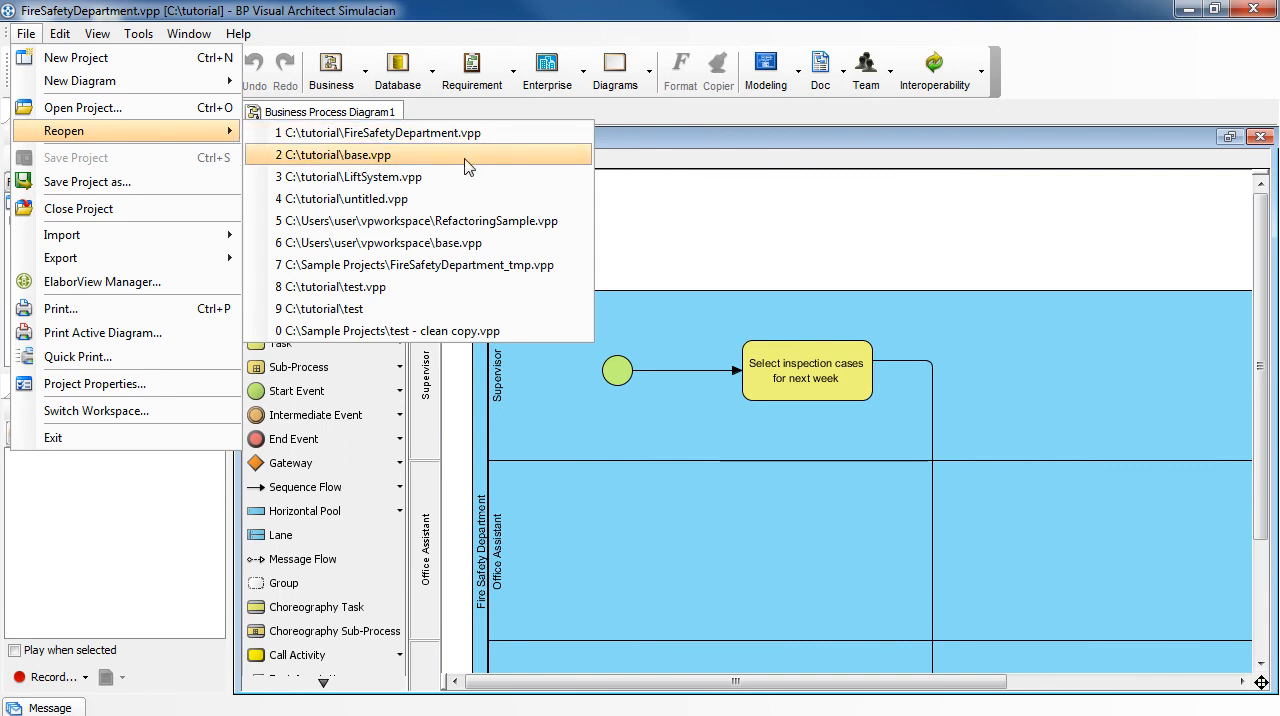
{"action": "left_click", "coordinate": [333, 154]}
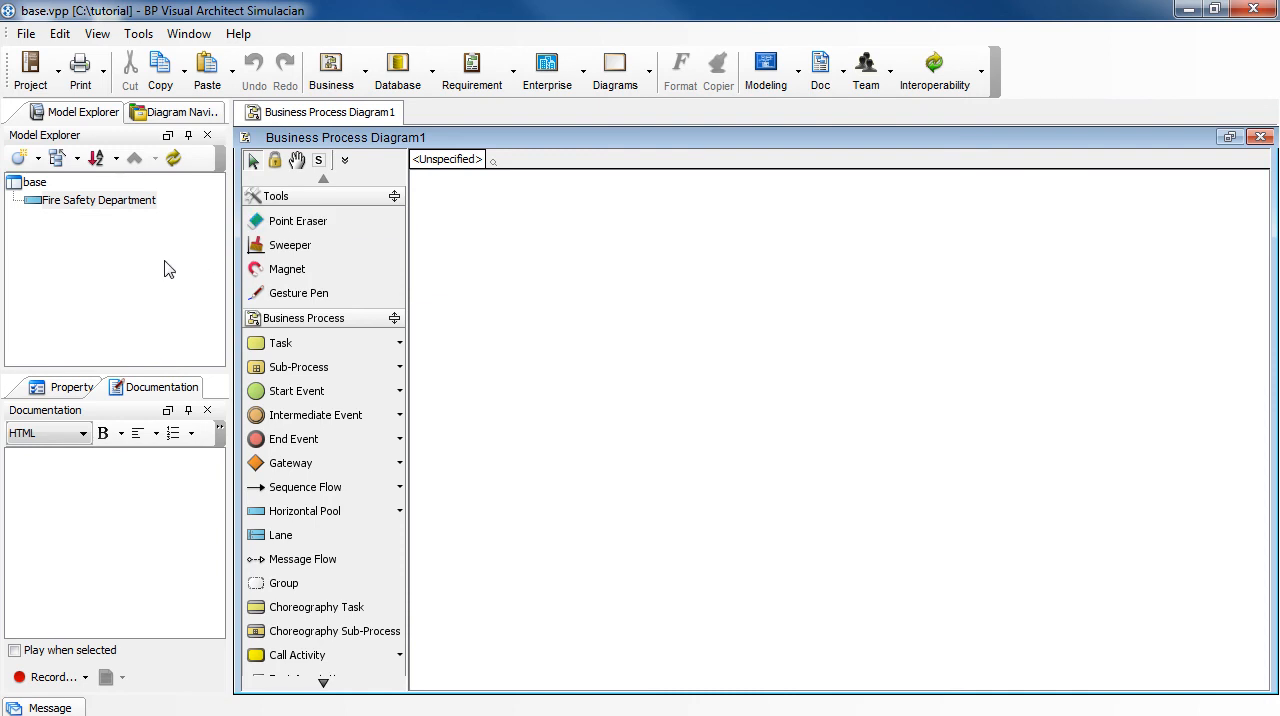
{"action": "mouse_move", "coordinate": [162, 261]}
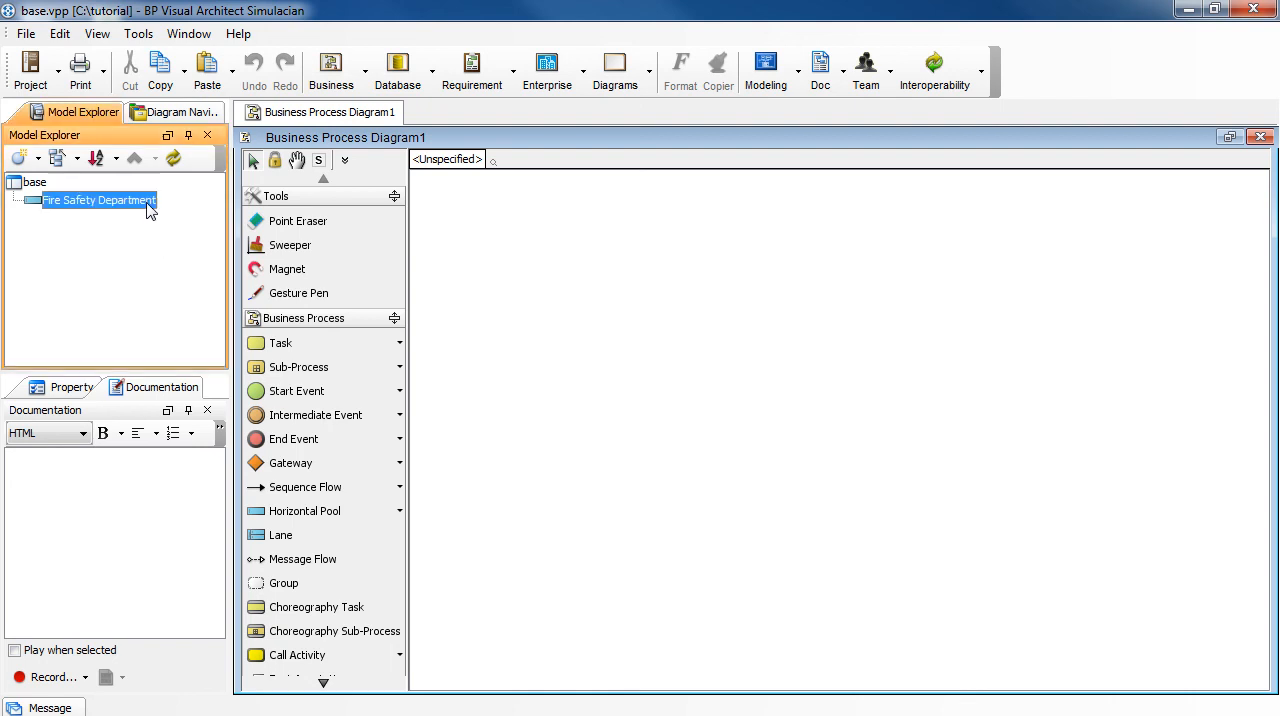
- Rename the base.vpp pool from Fire Safety Department to 'Fire Safety Department (changed)'
{"action": "right_click", "coordinate": [97, 200]}
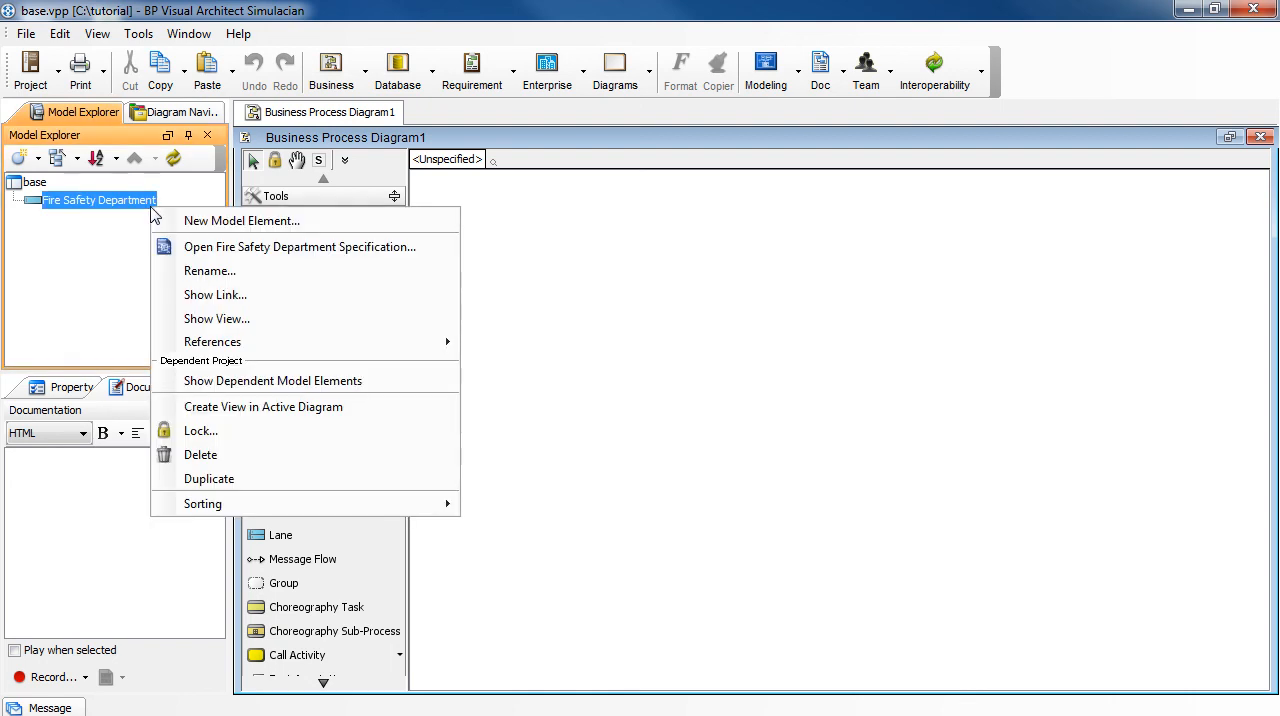
{"action": "mouse_move", "coordinate": [349, 287]}
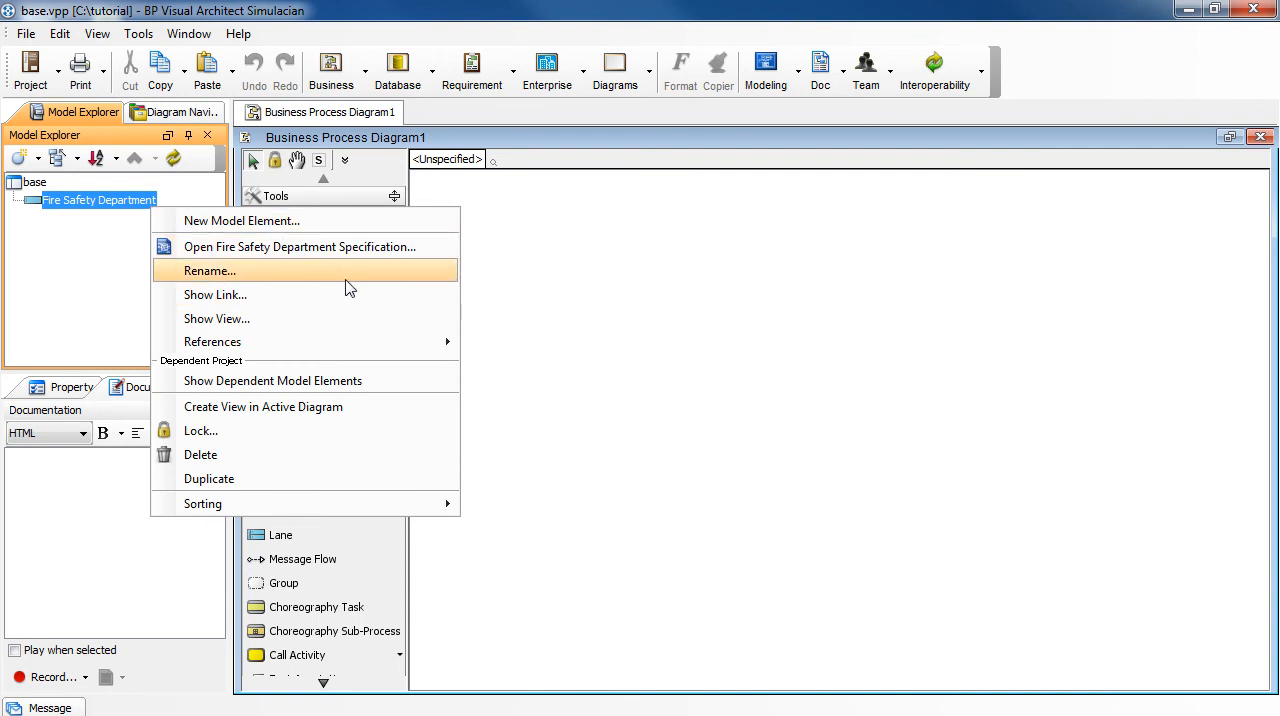
{"action": "left_click", "coordinate": [208, 271]}
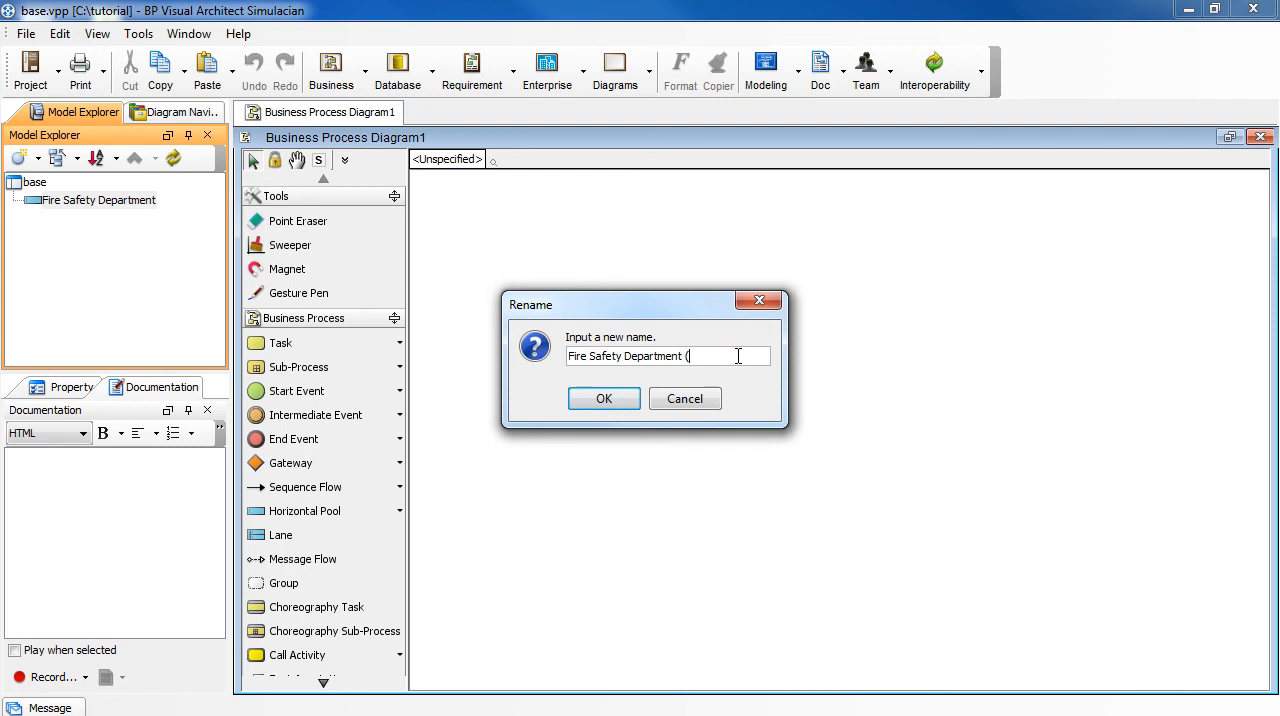
{"action": "type", "text": "changed)"}
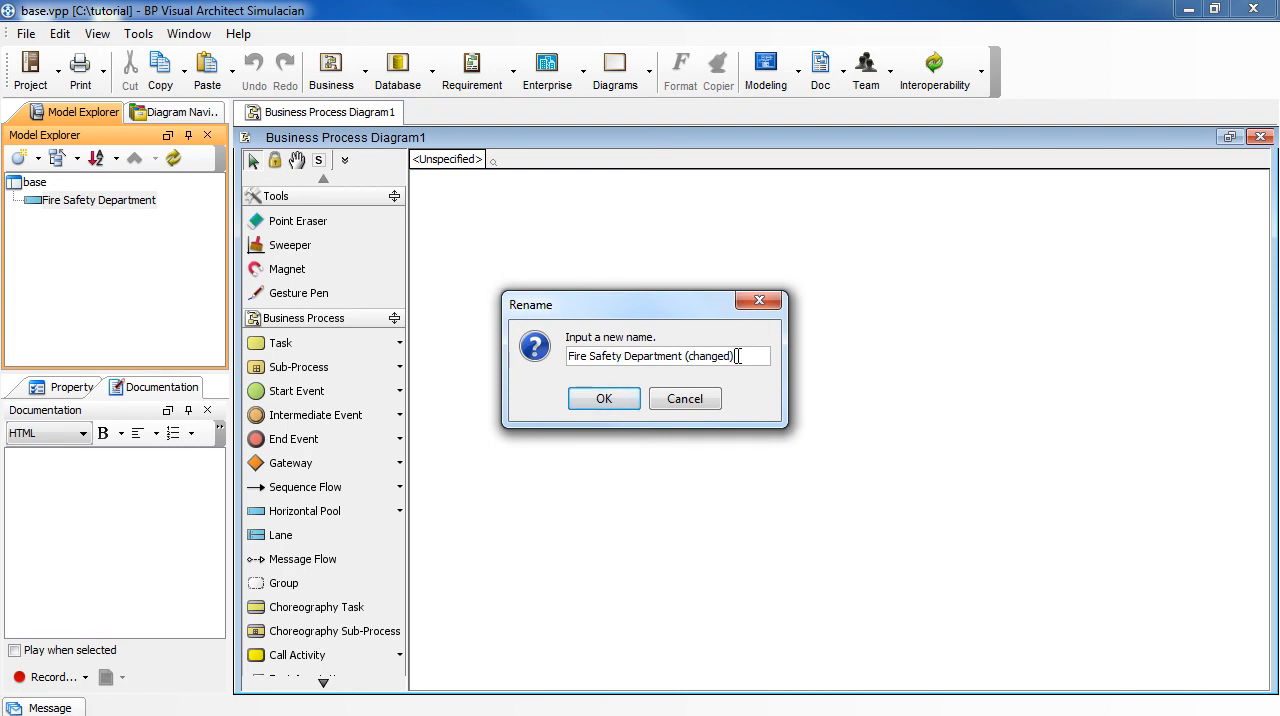
{"action": "left_click", "coordinate": [603, 398]}
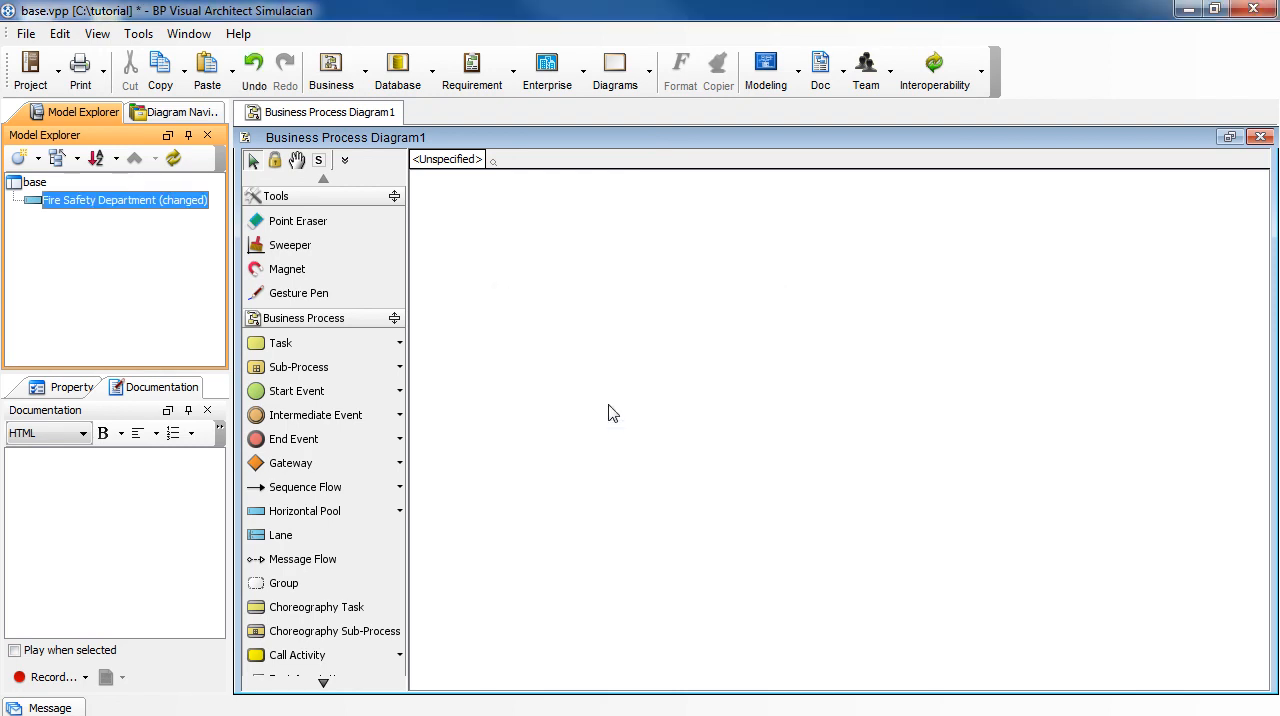
{"action": "mouse_move", "coordinate": [50, 55]}
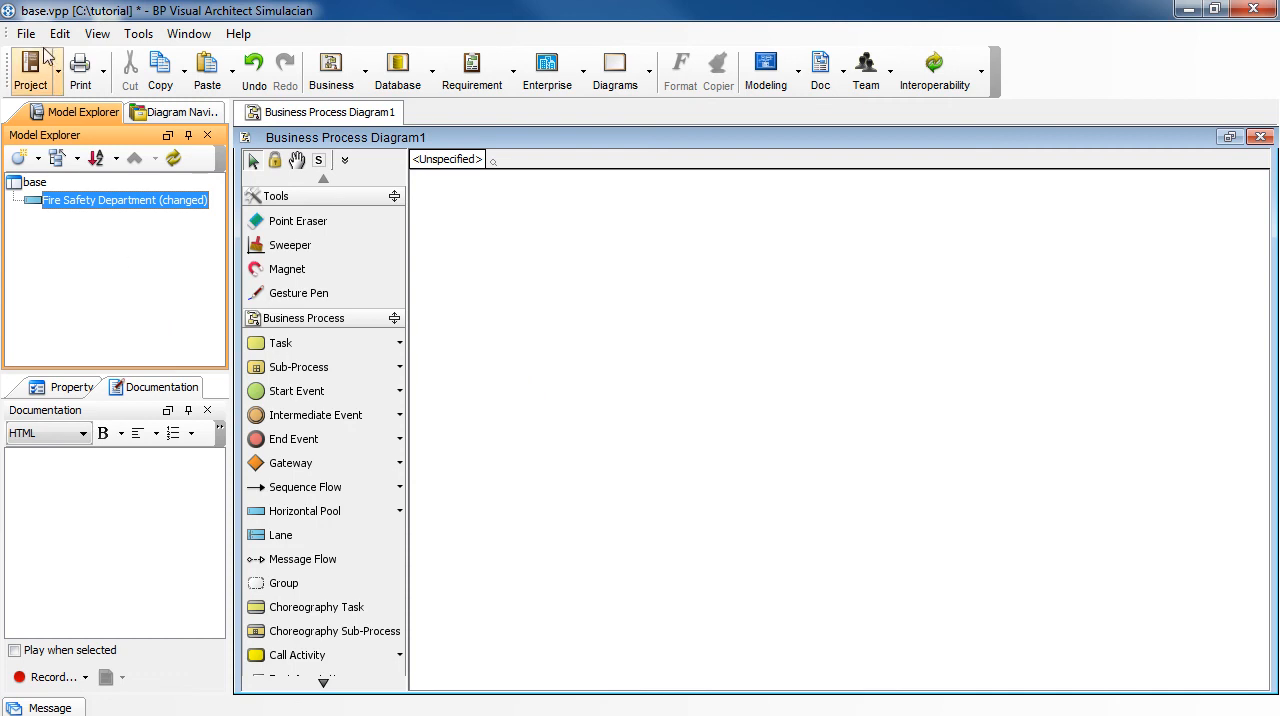
- Reopen C:\tutorial\FireSafetyDepartment.vpp from the recent projects, saving base.vpp first
{"action": "left_click", "coordinate": [23, 33]}
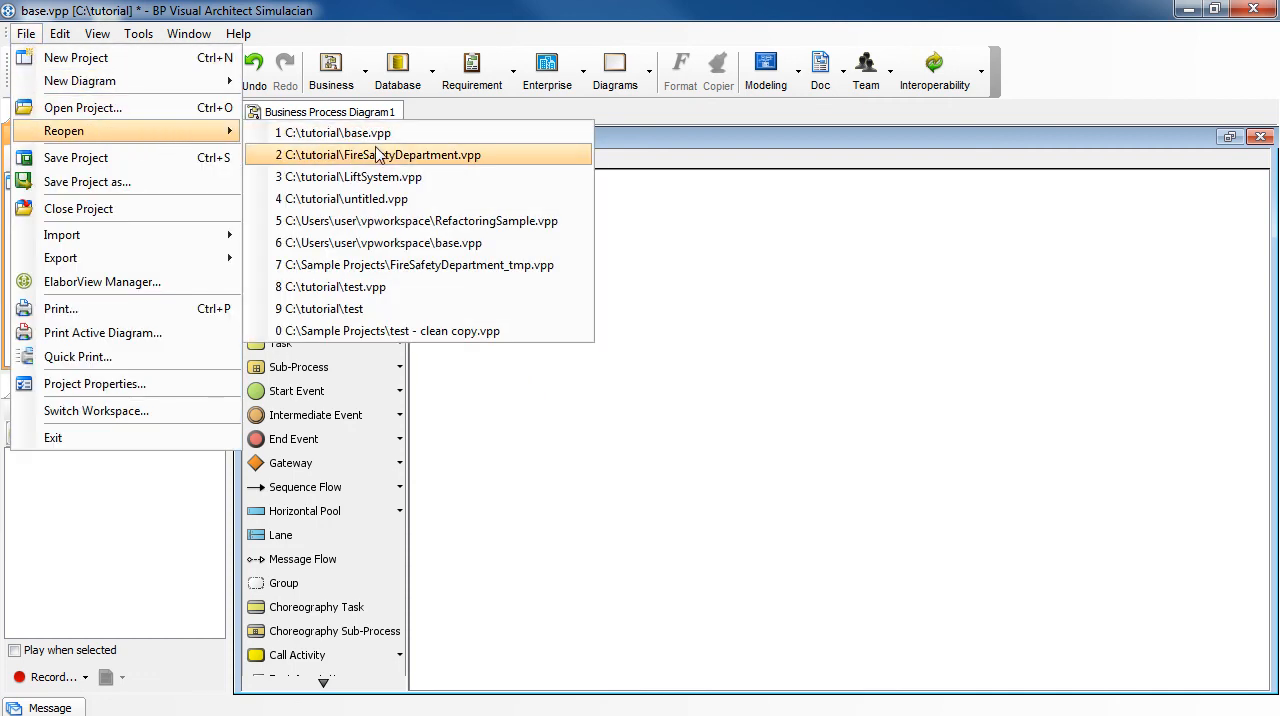
{"action": "left_click", "coordinate": [412, 155]}
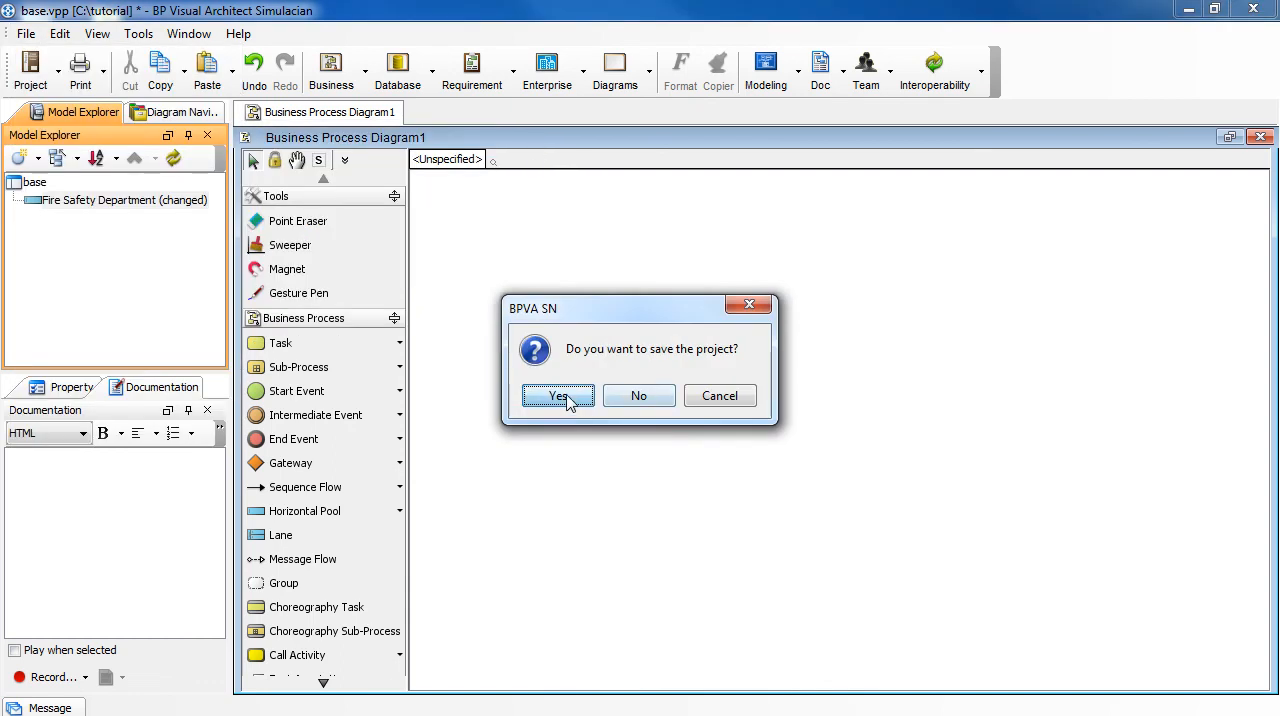
{"action": "left_click", "coordinate": [557, 395]}
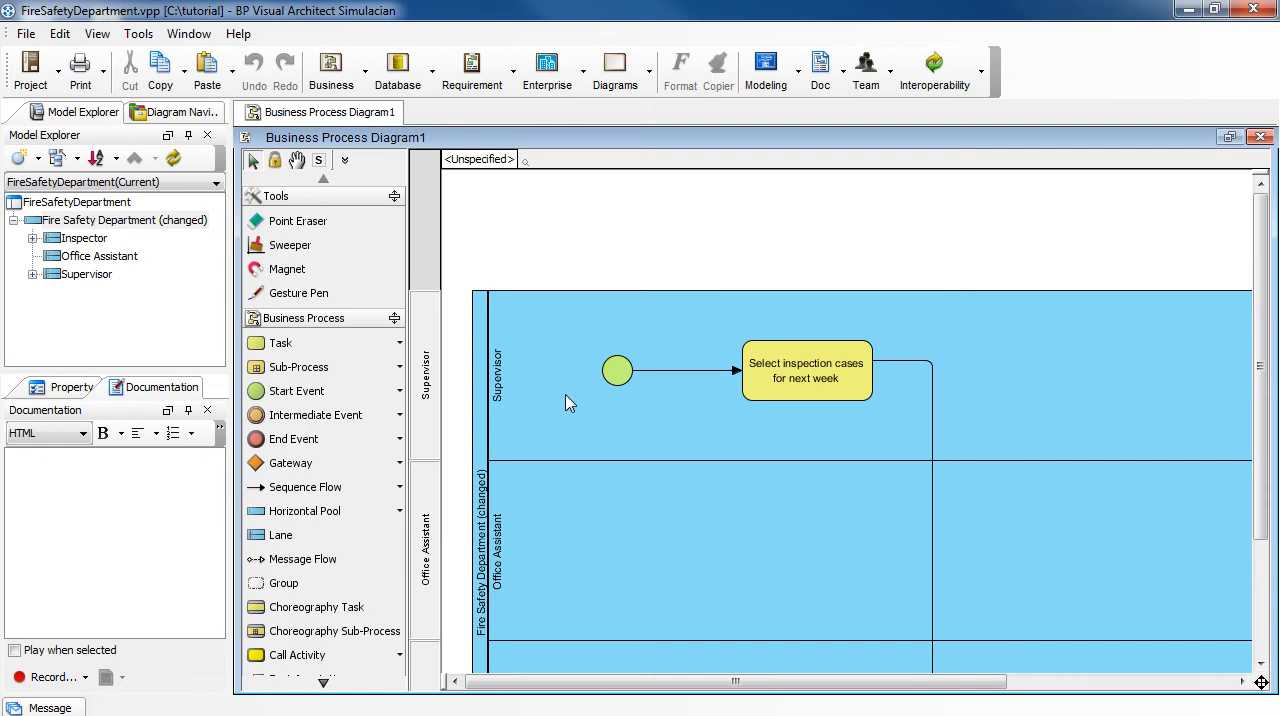
{"action": "mouse_move", "coordinate": [168, 310]}
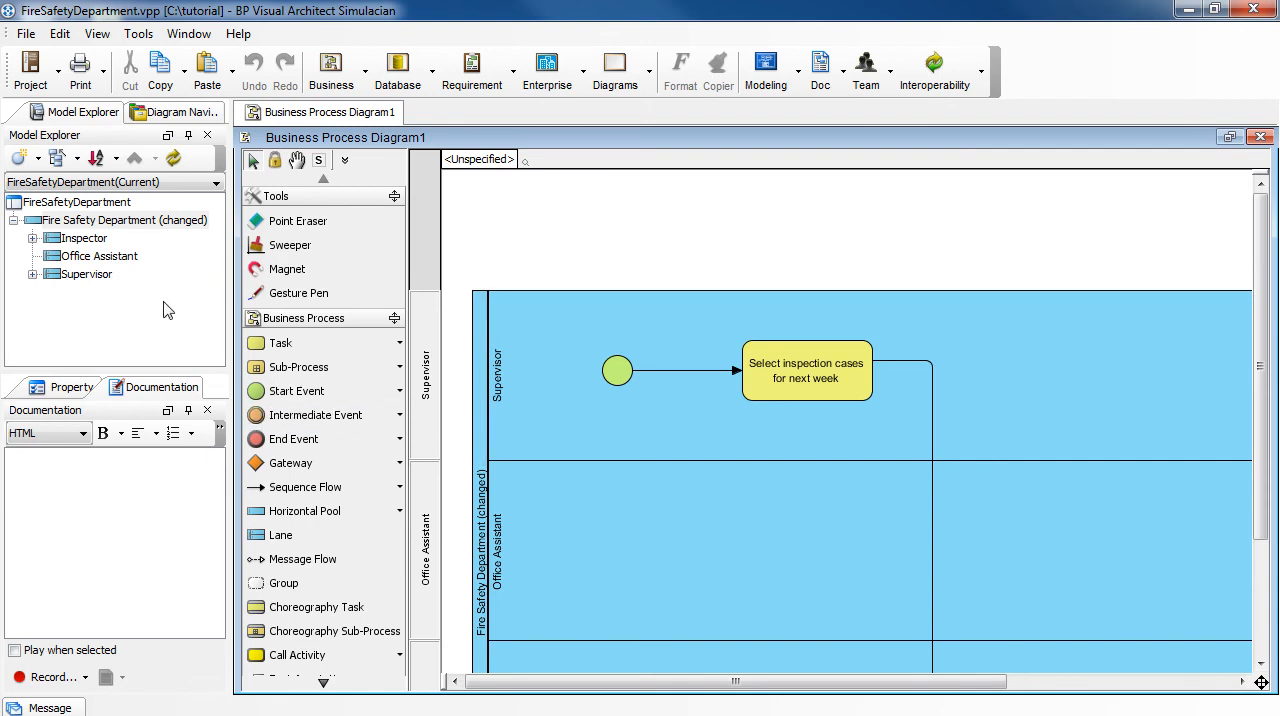